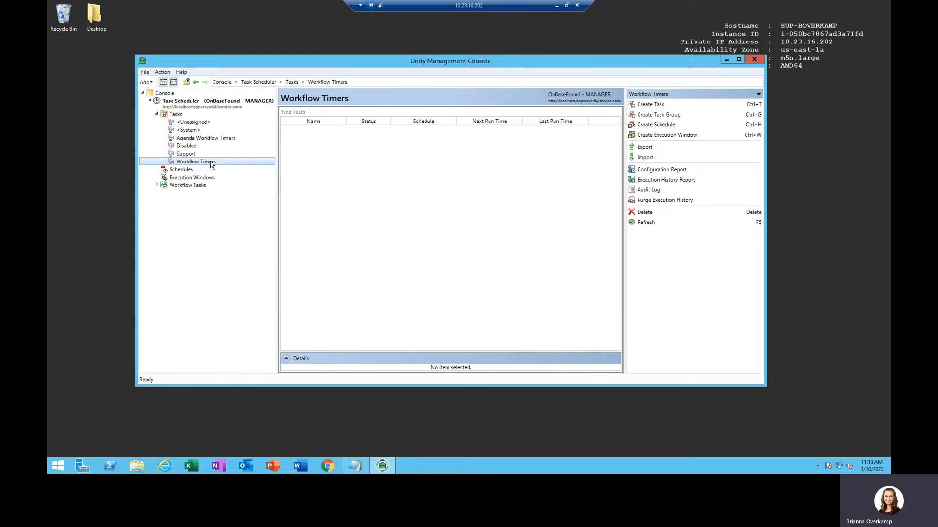
pyautogui.moveTo(219, 170)
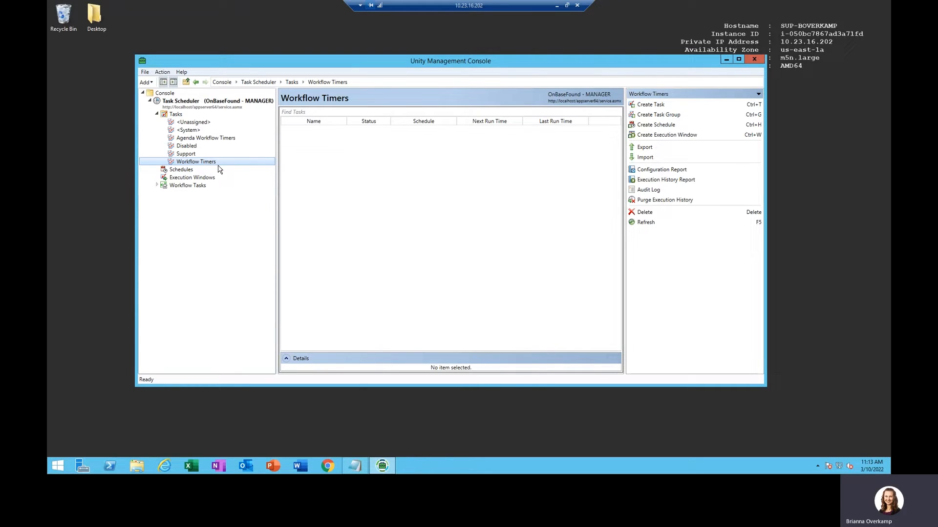
pyautogui.moveTo(231, 168)
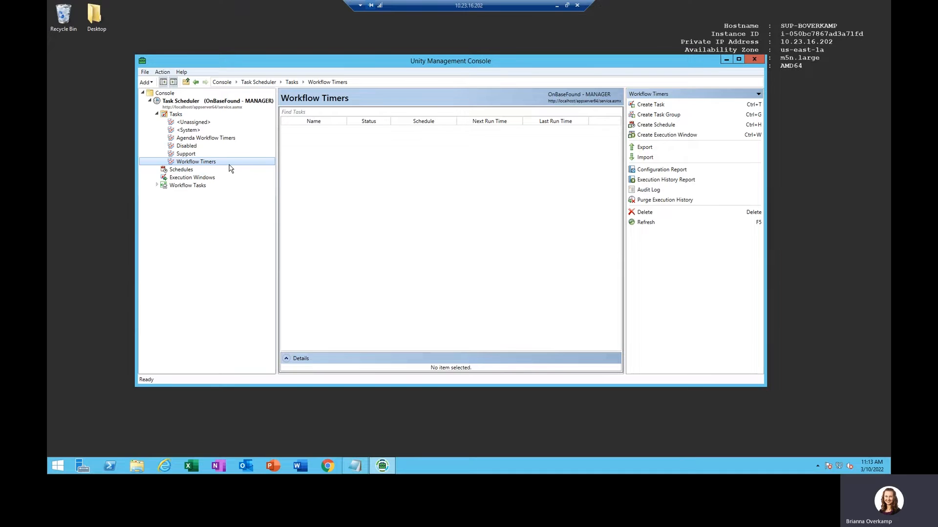
pyautogui.moveTo(219, 166)
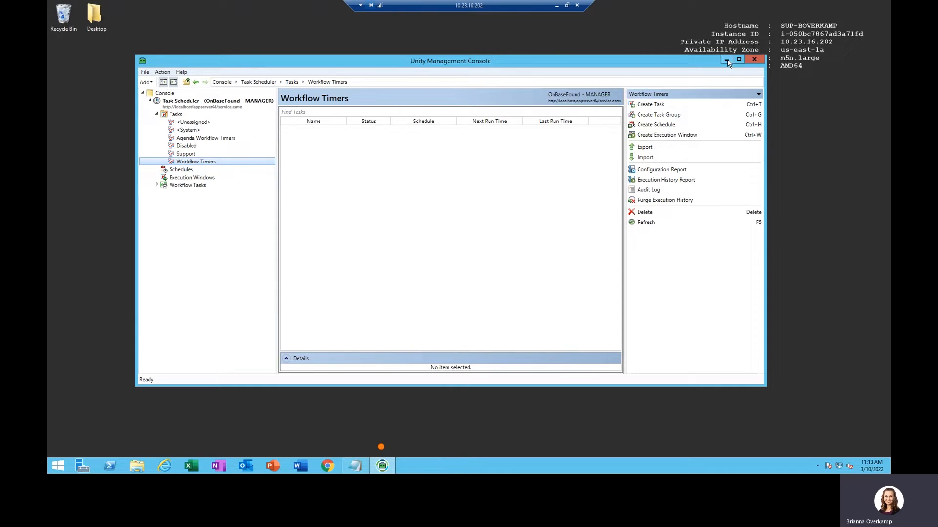
# Minimize the management console and bring up File Explorer at the Hyland program folder.
pyautogui.click(354, 466)
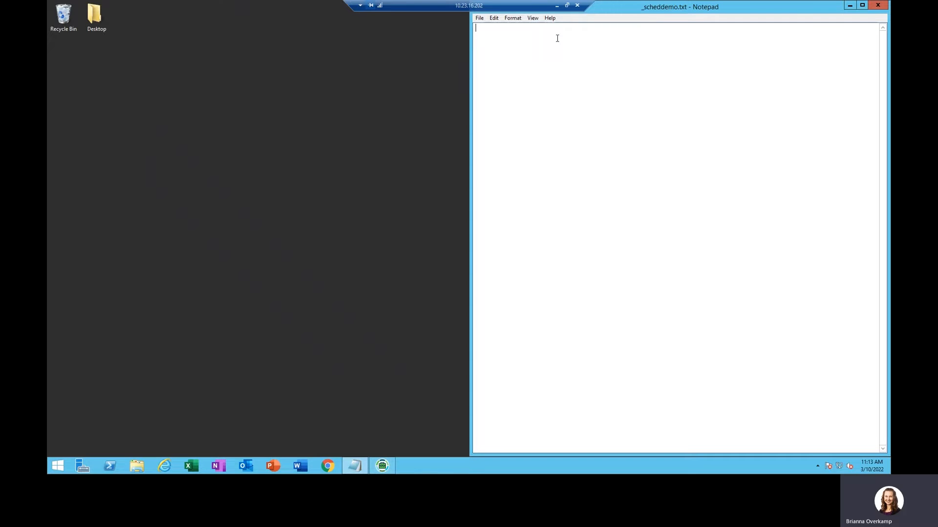
pyautogui.moveTo(235, 252)
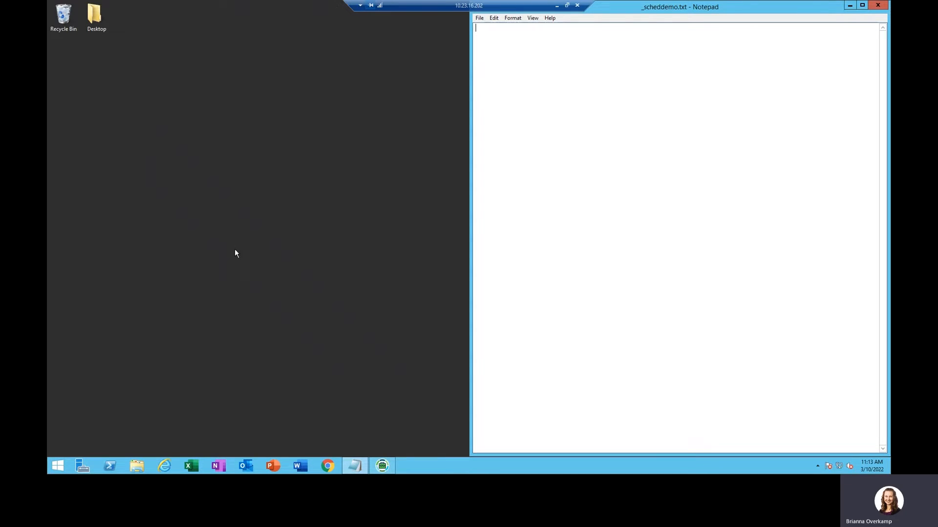
pyautogui.click(137, 466)
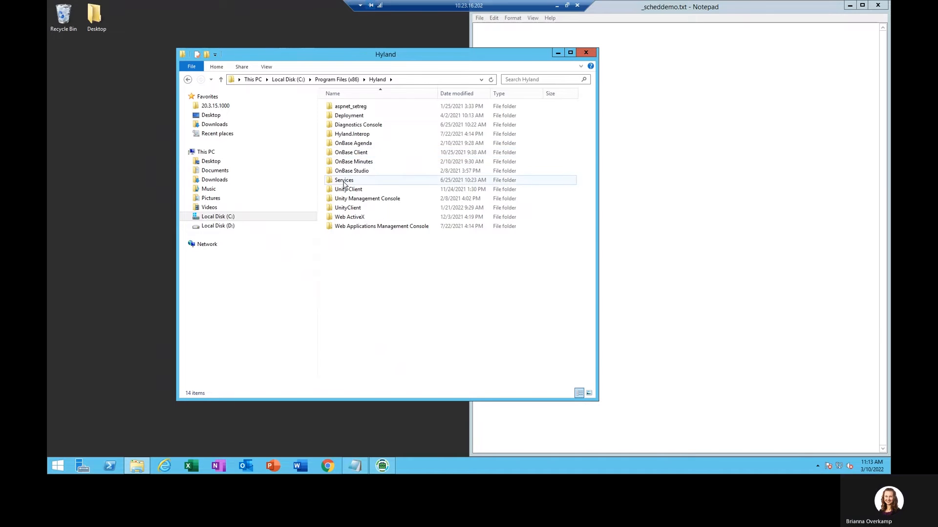
# Navigate into Services and then the Unity Scheduler folder.
pyautogui.doubleClick(344, 180)
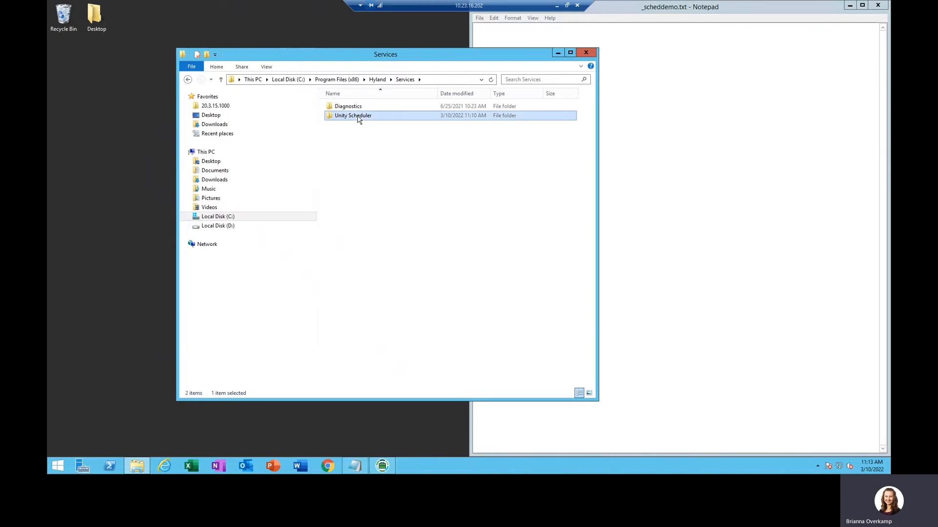
pyautogui.doubleClick(352, 116)
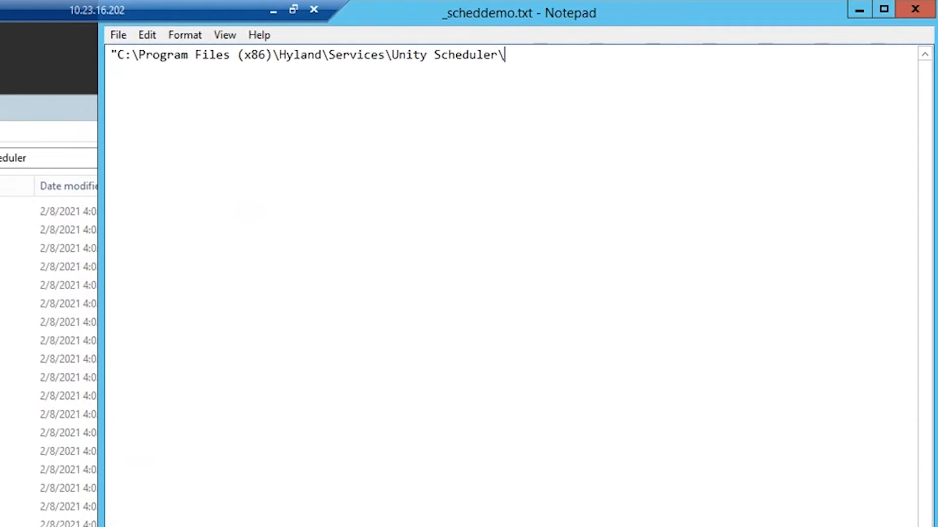
# Append Hyland.Core.Scheduler.NTService.exe" to the quoted path followed by the /create switch.
pyautogui.write('Hy')
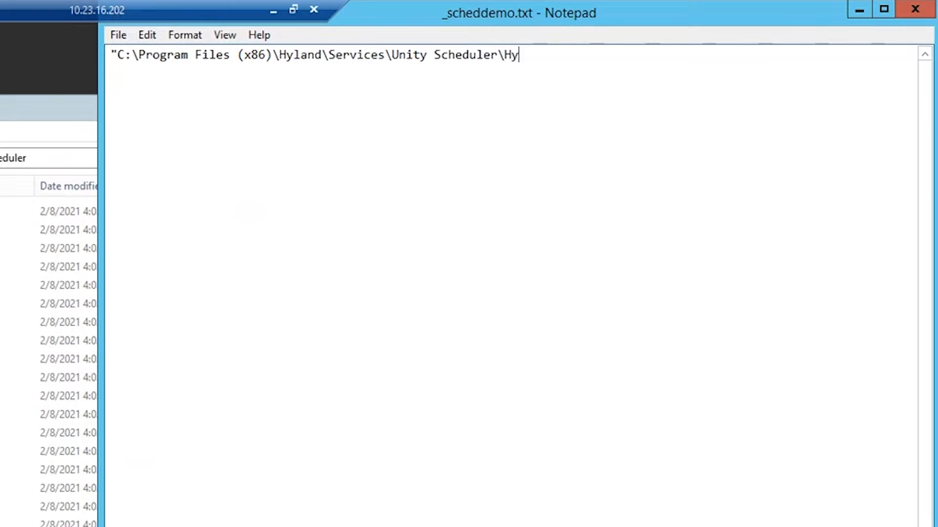
pyautogui.write('land.Core')
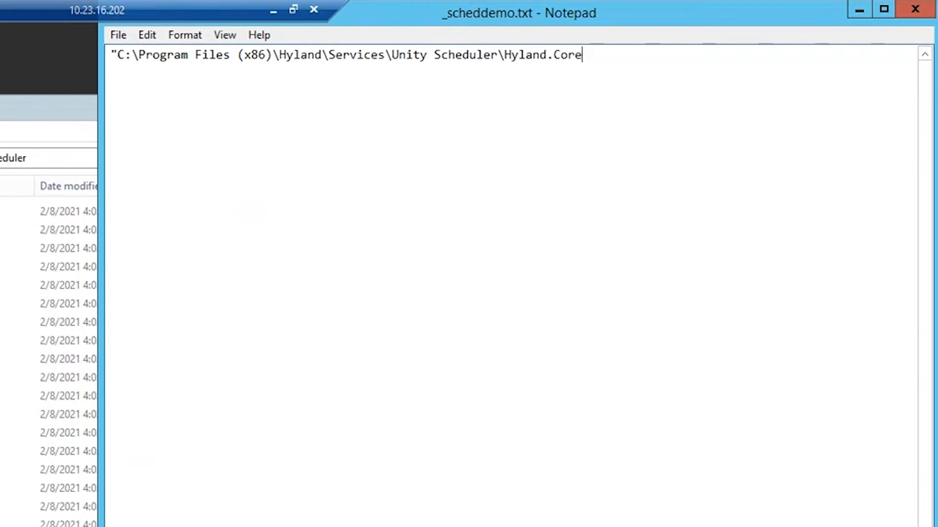
pyautogui.write('.Shedu')
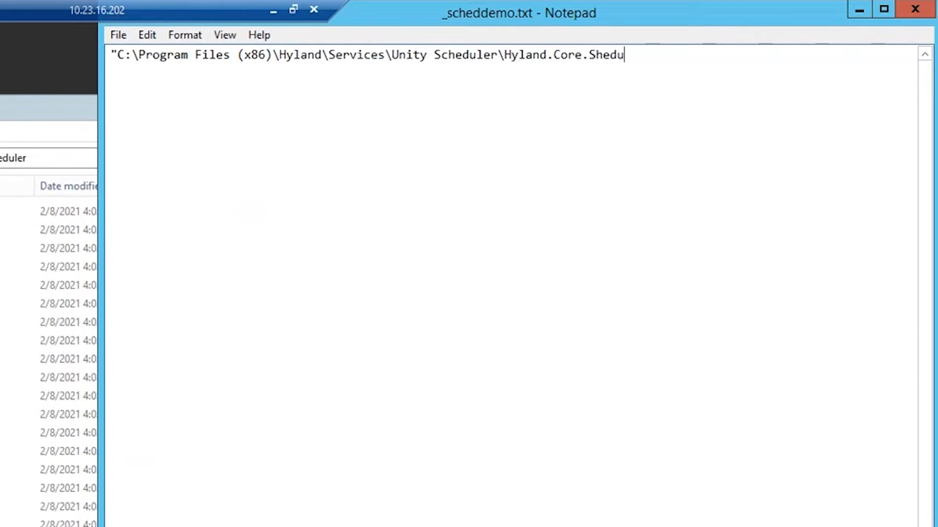
pyautogui.write('c')
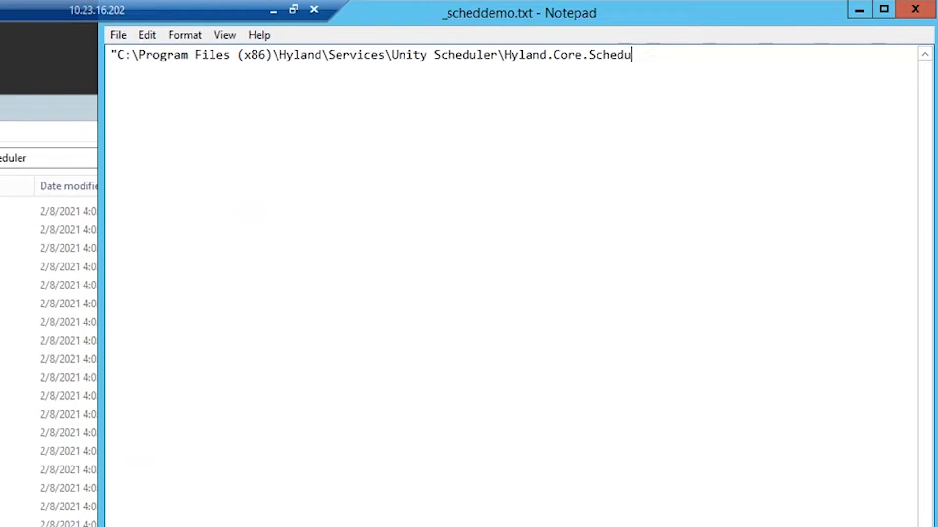
pyautogui.write('ler.NTS')
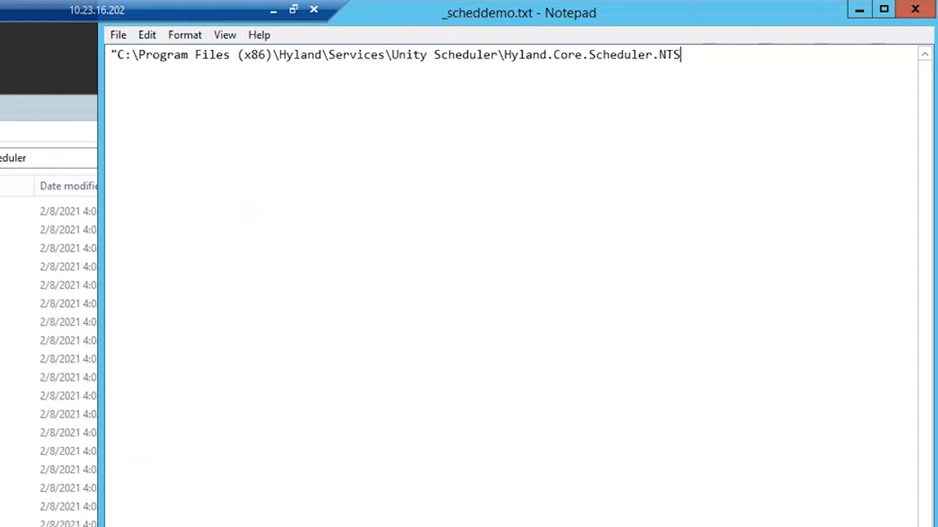
pyautogui.write('ervice.exe"')
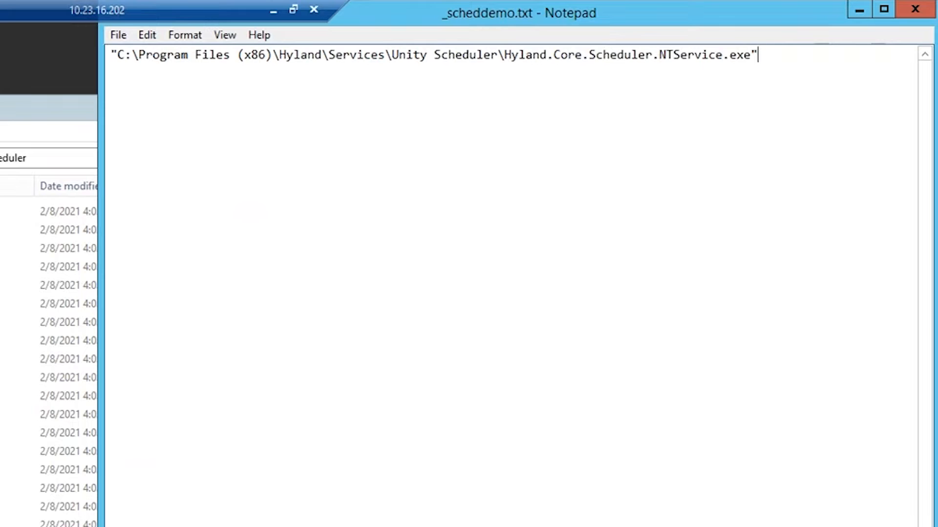
pyautogui.write('" "')
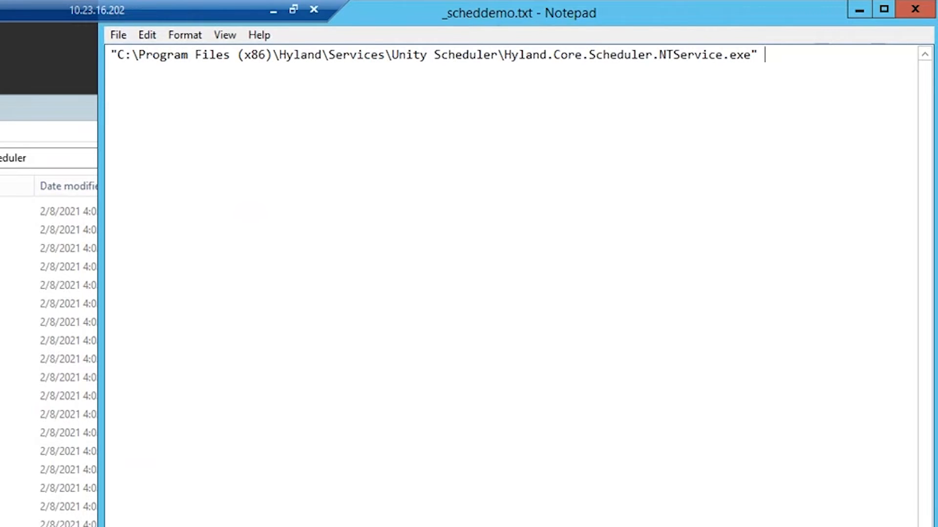
pyautogui.write('/')
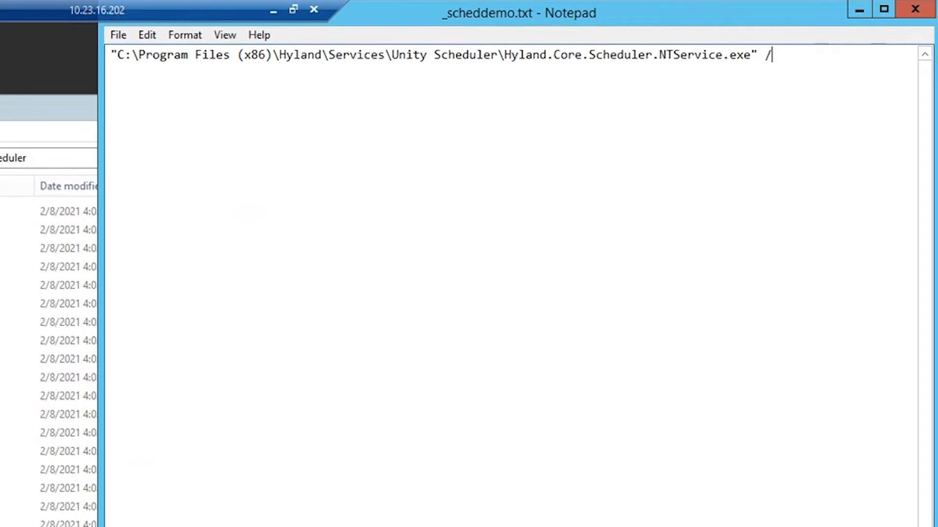
pyautogui.write('create')
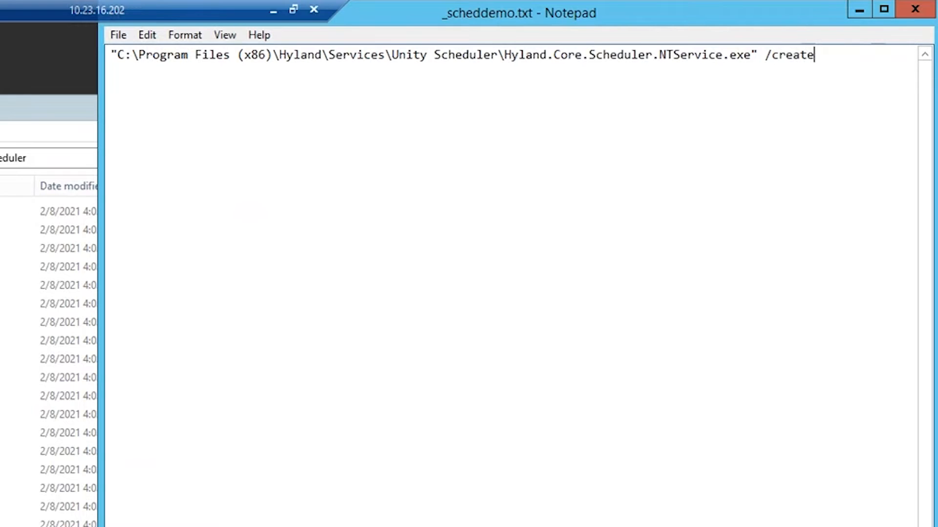
pyautogui.write('" "')
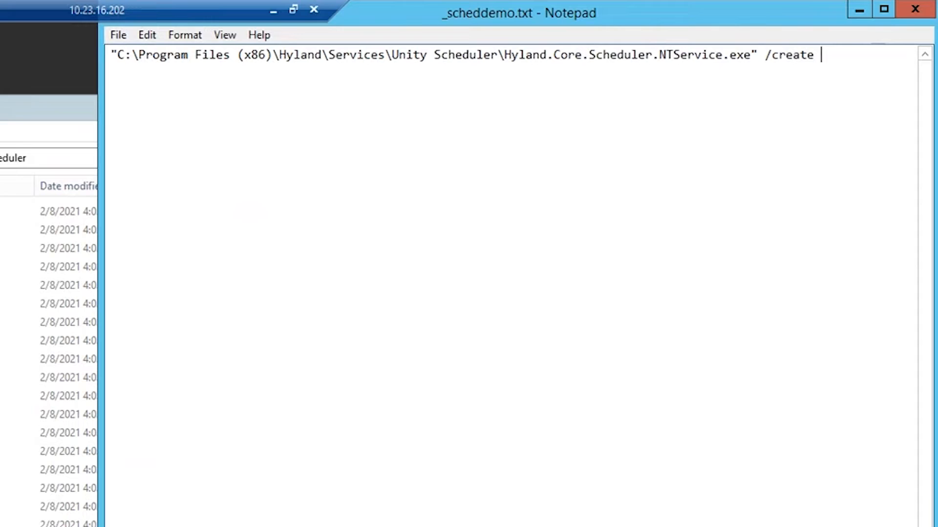
# Add -sn="Hyland Unity Scheduler - Workflow Timers" and start the -obu=" argument.
pyautogui.write('-sn')
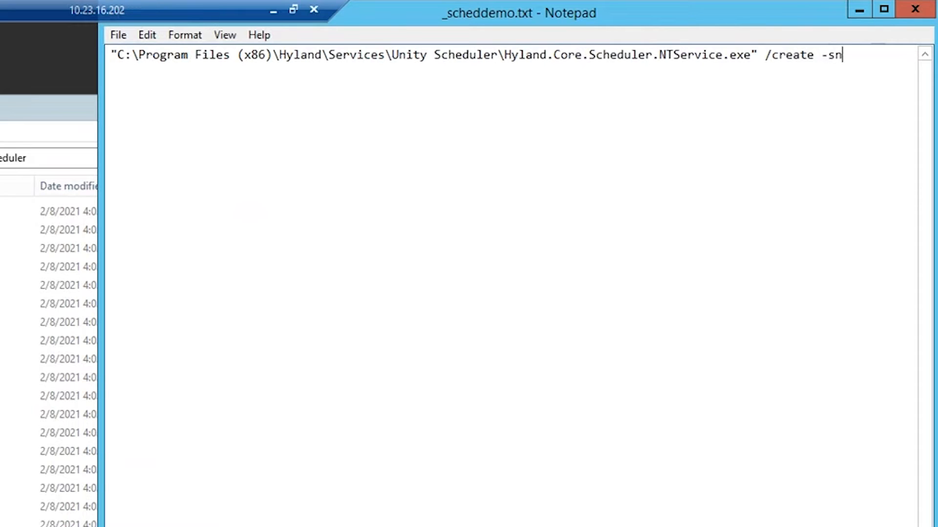
pyautogui.write('="')
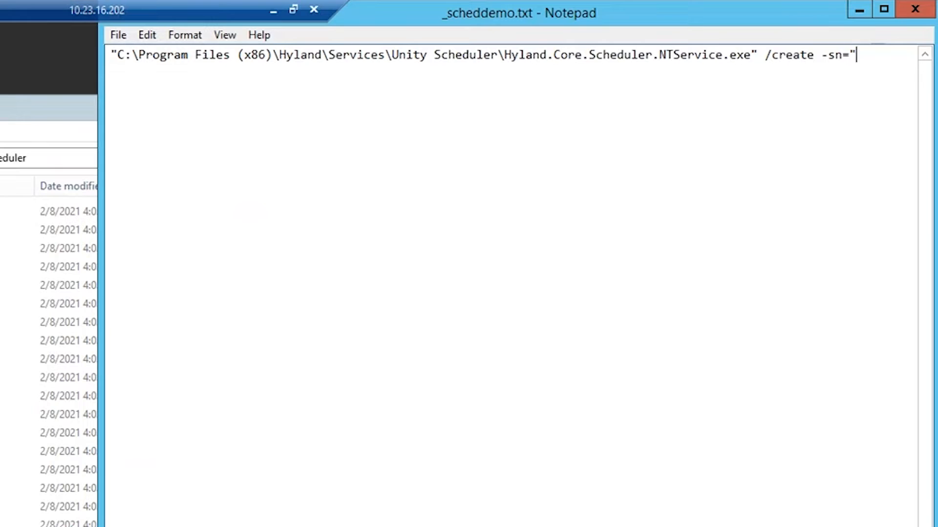
pyautogui.write('Hyland Uni')
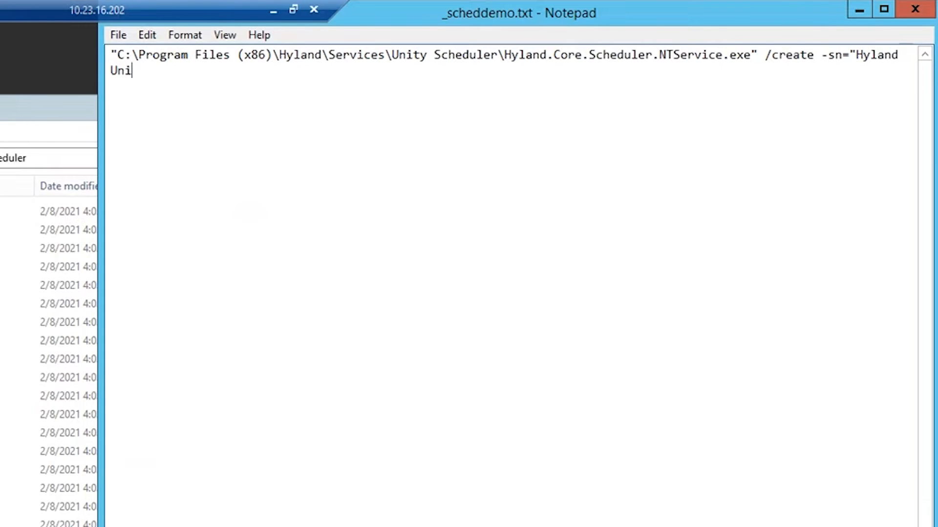
pyautogui.write('ty Sche')
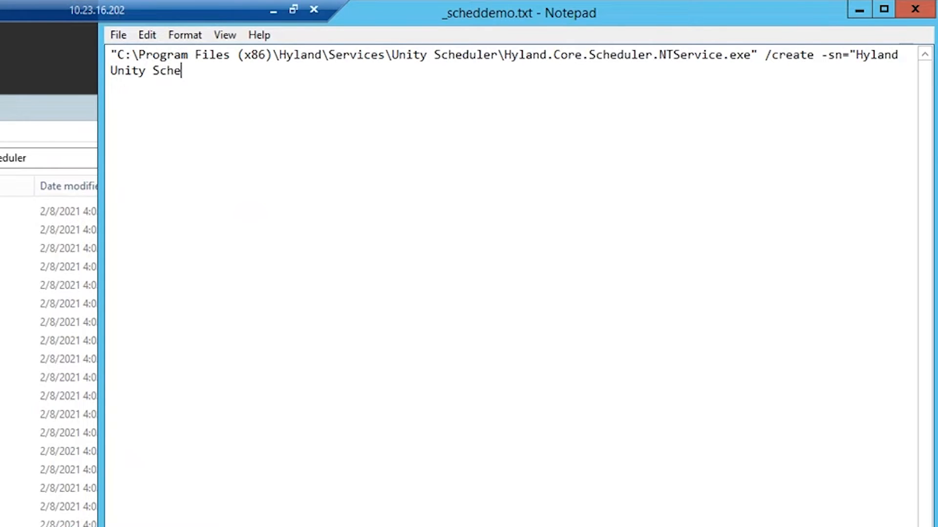
pyautogui.write('duler - W')
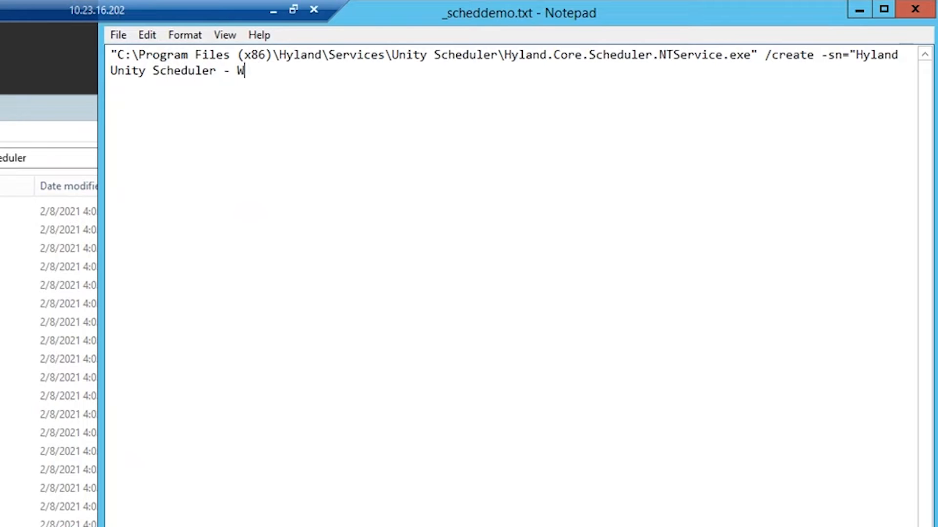
pyautogui.write('orkflow')
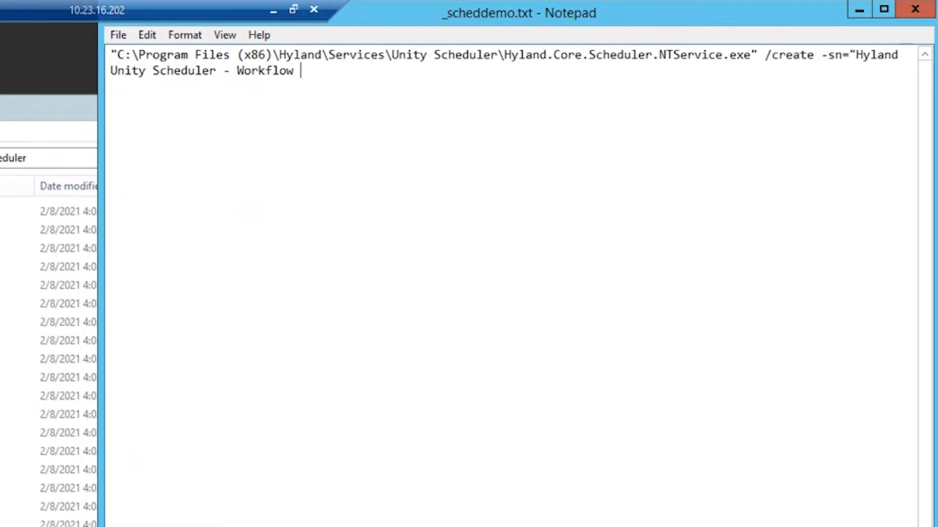
pyautogui.write('Timers" -')
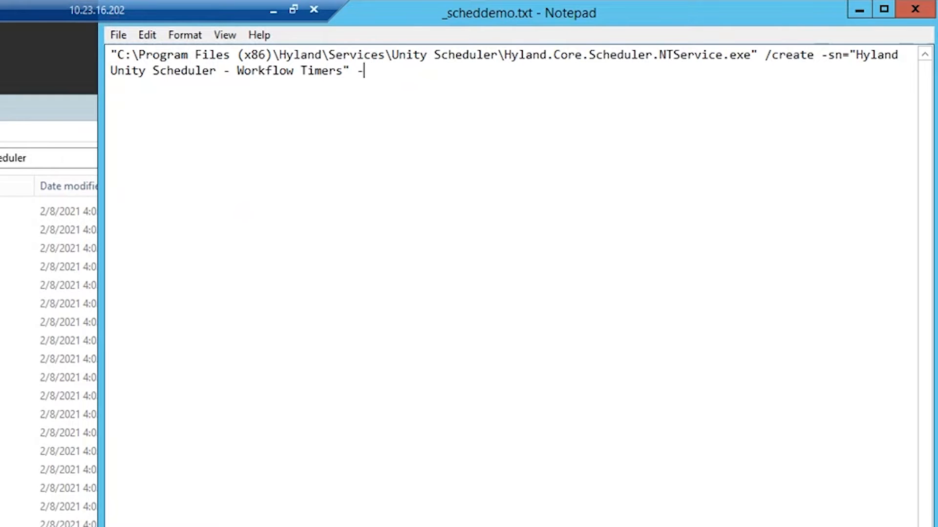
pyautogui.write('obu')
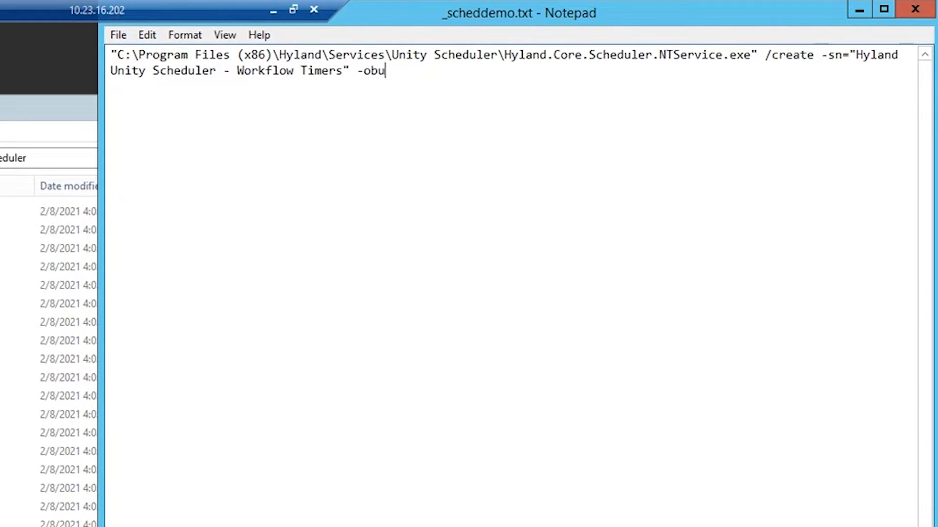
pyautogui.write('="')
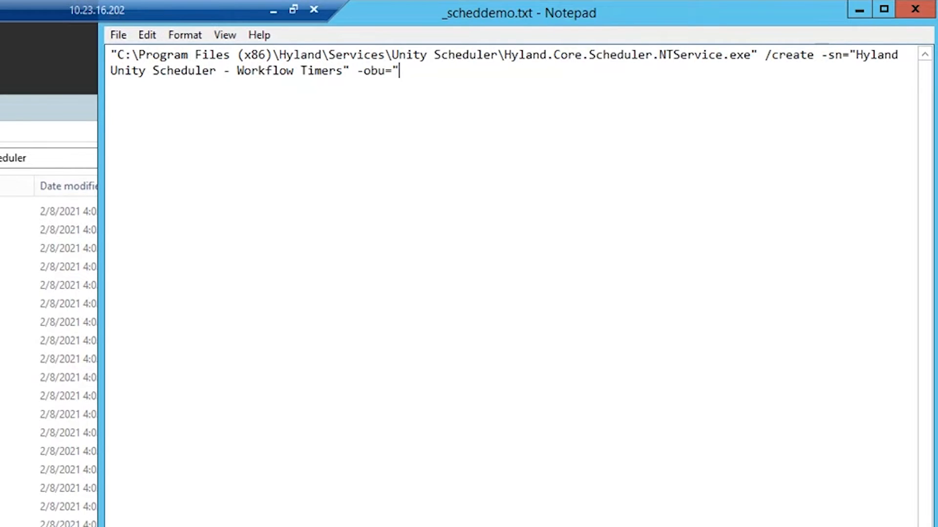
pyautogui.write('O')
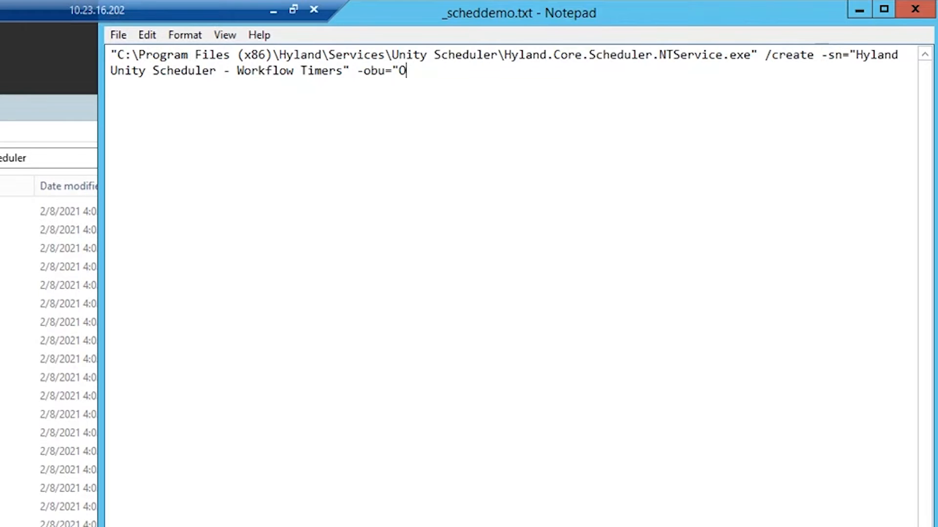
pyautogui.write('BSERVICE')
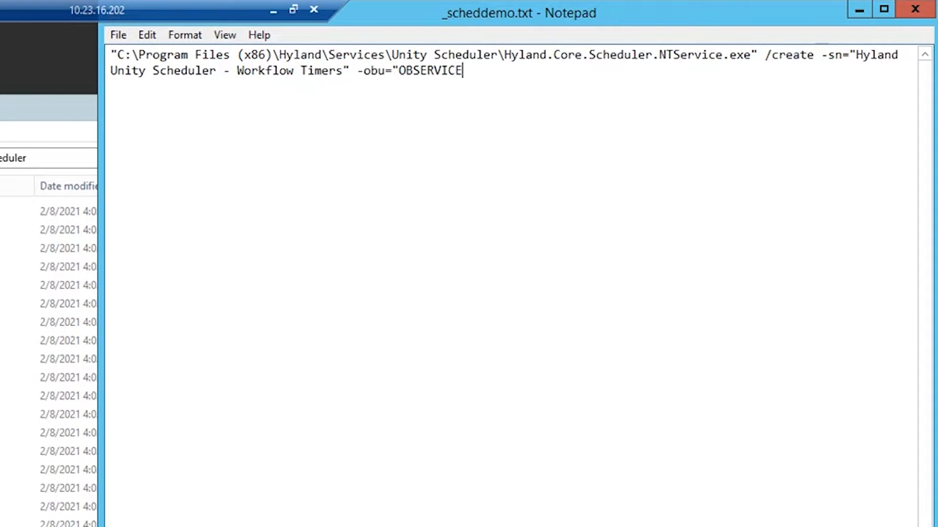
pyautogui.write('"')
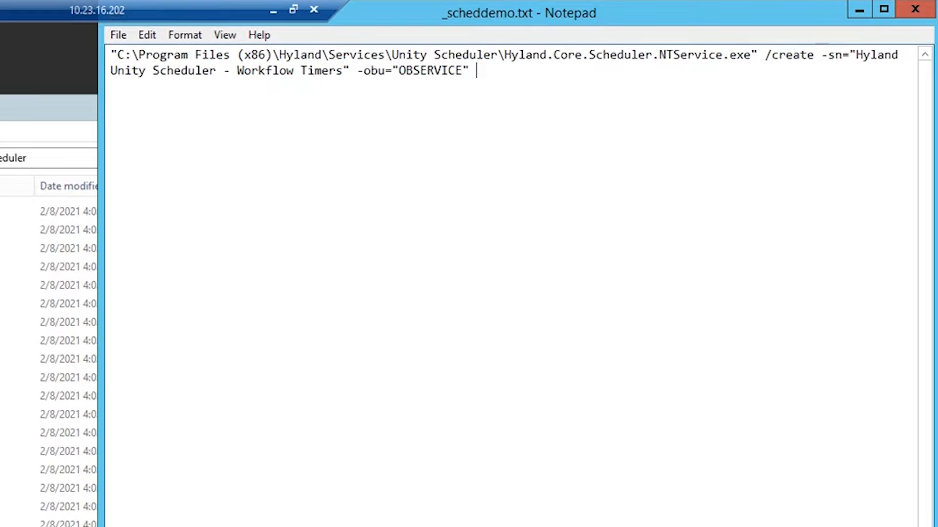
pyautogui.write('-')
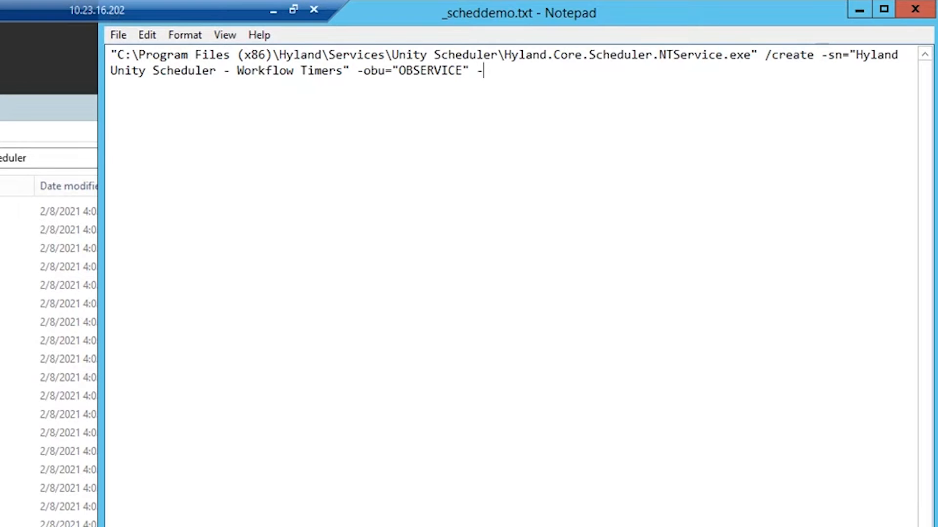
pyautogui.write('obp=')
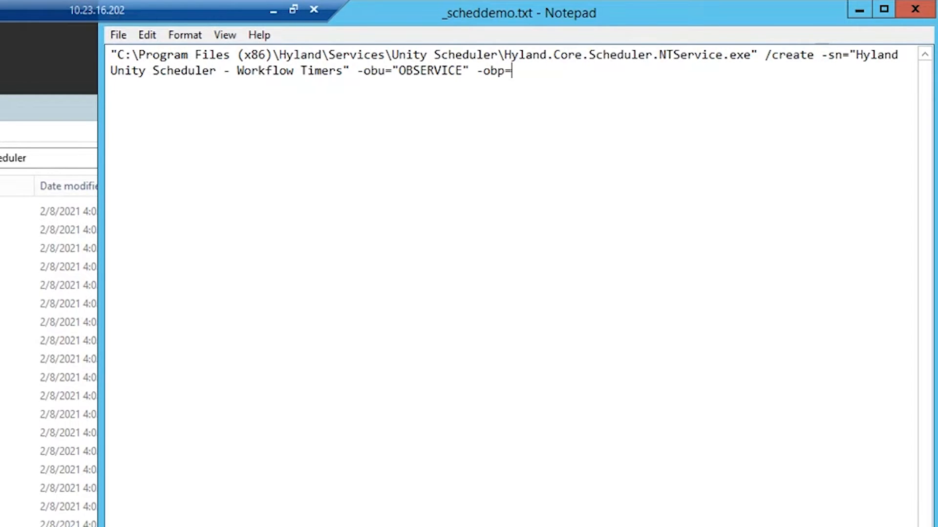
pyautogui.write('"')
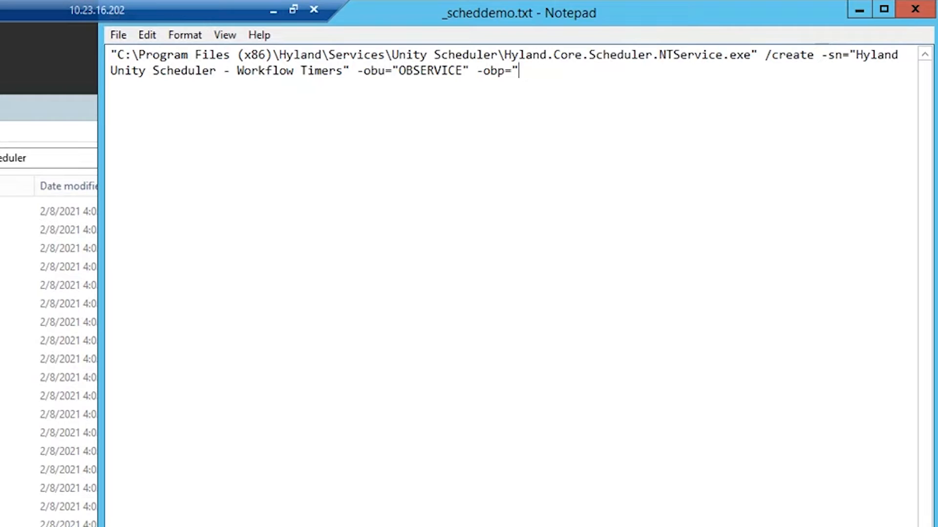
pyautogui.write('passwor')
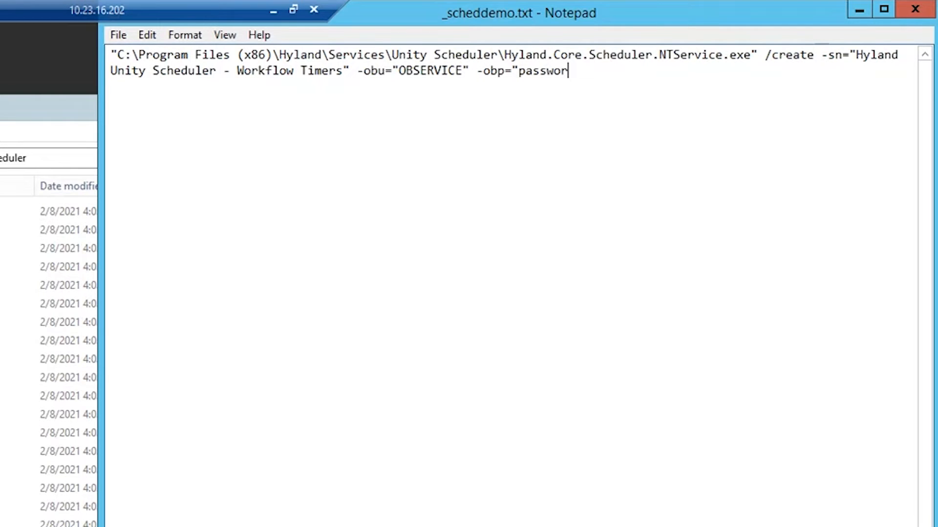
pyautogui.write('d" -')
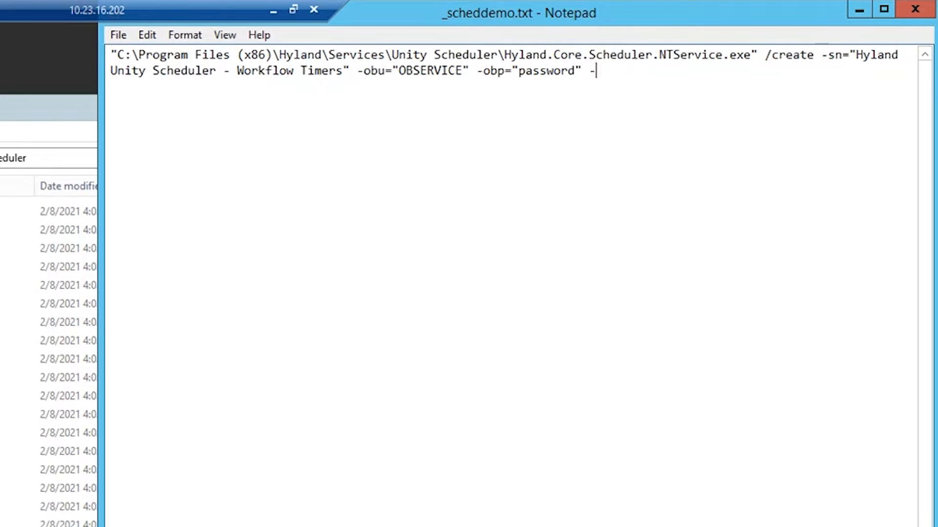
# Add -obd="OnBaseFound" and -obg="Workflow Timers" to the command.
pyautogui.write('obd="')
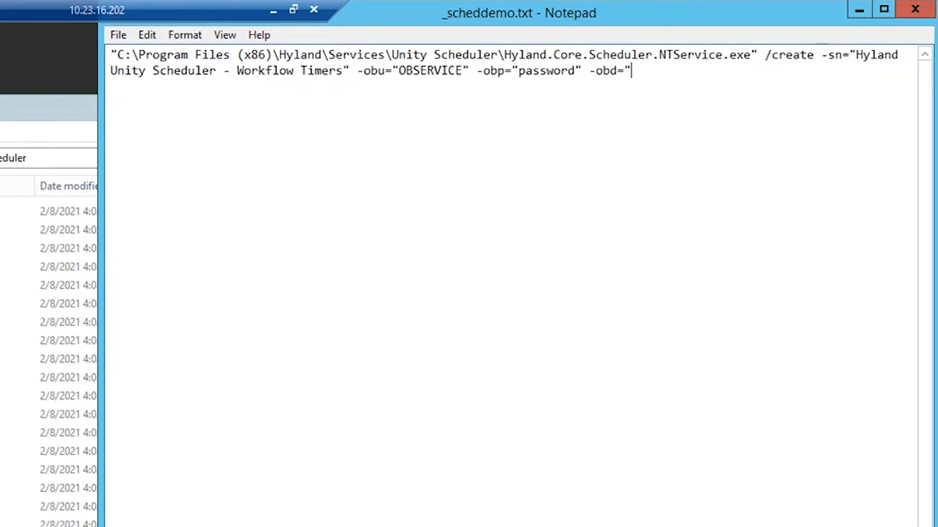
pyautogui.write('OnBase')
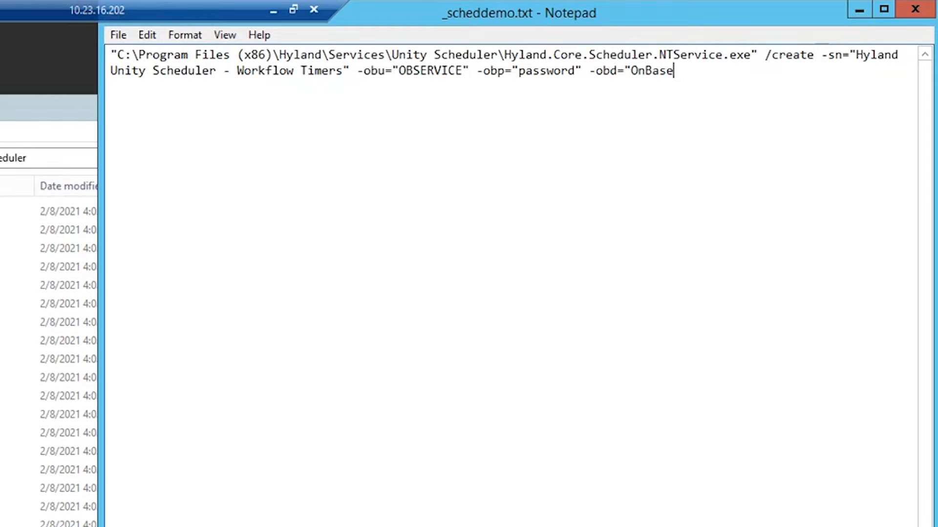
pyautogui.write('Found"')
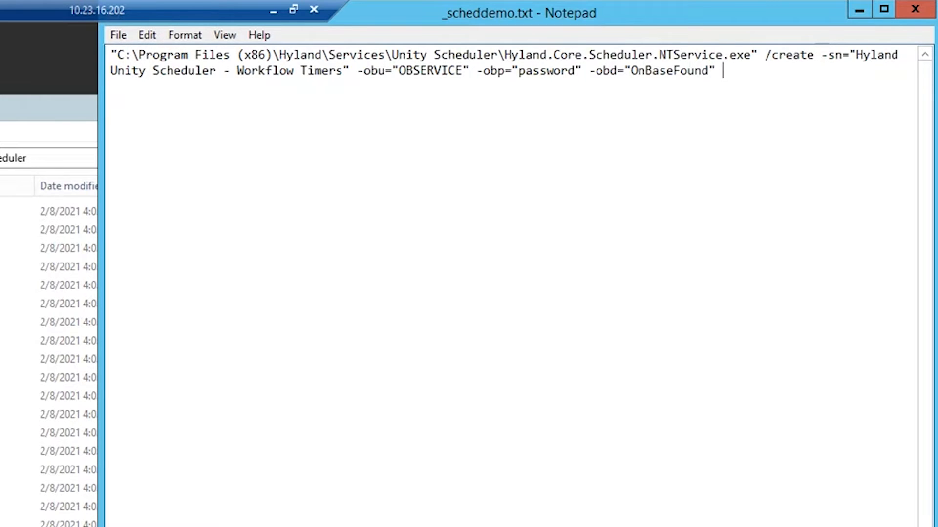
pyautogui.write('-ob')
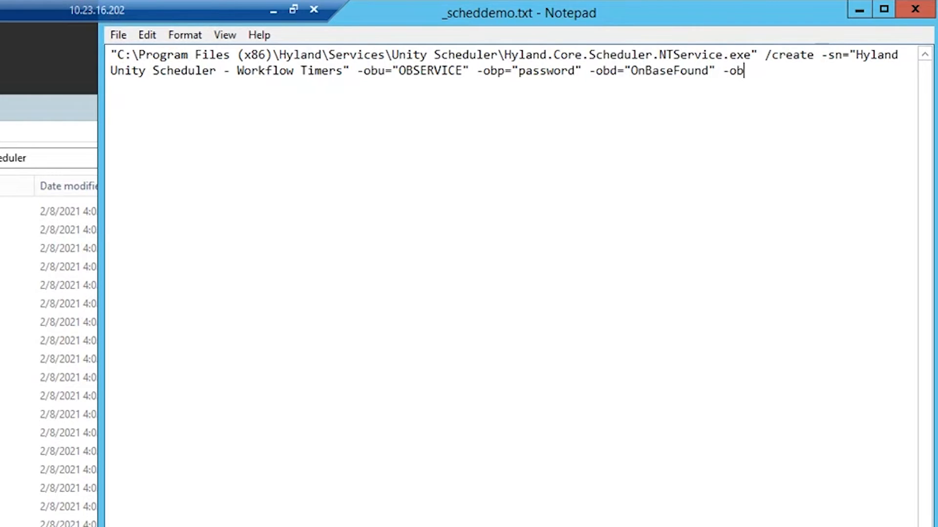
pyautogui.write('g=')
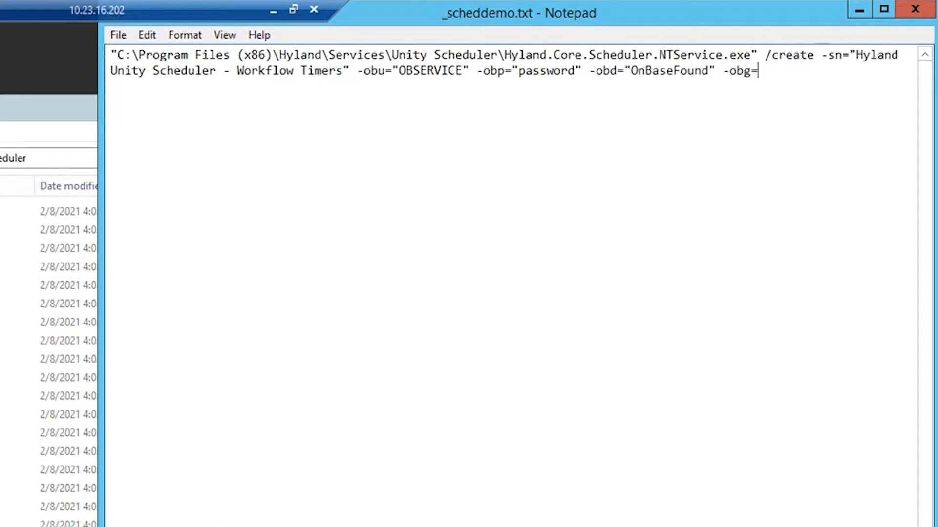
pyautogui.write('"Wor')
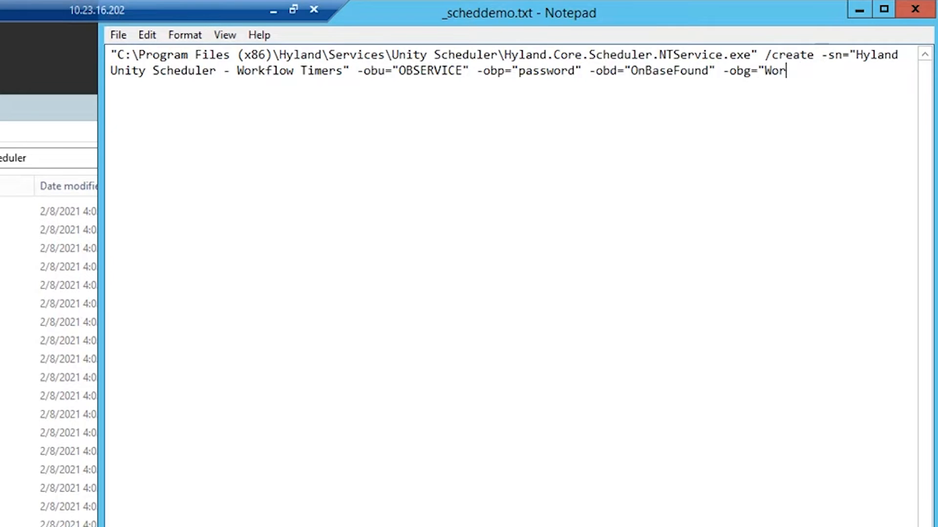
pyautogui.write('kflow Timers')
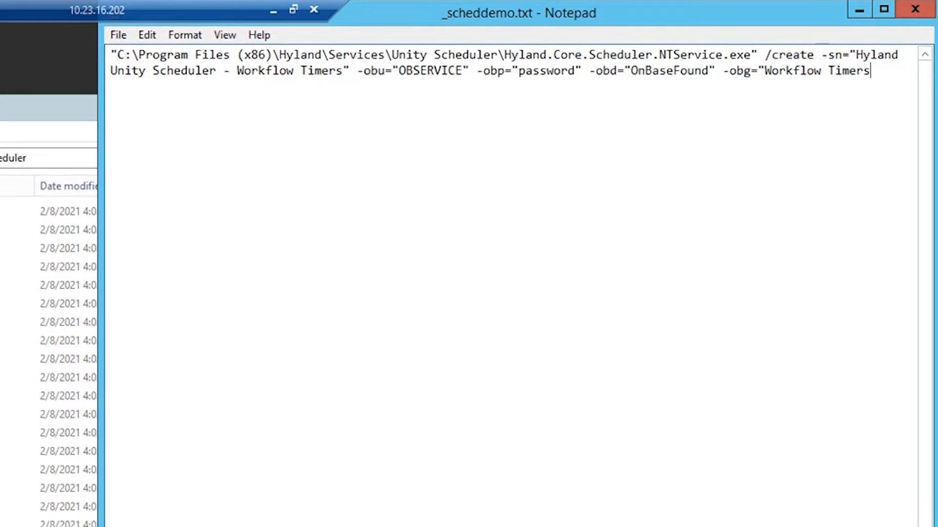
pyautogui.write('"')
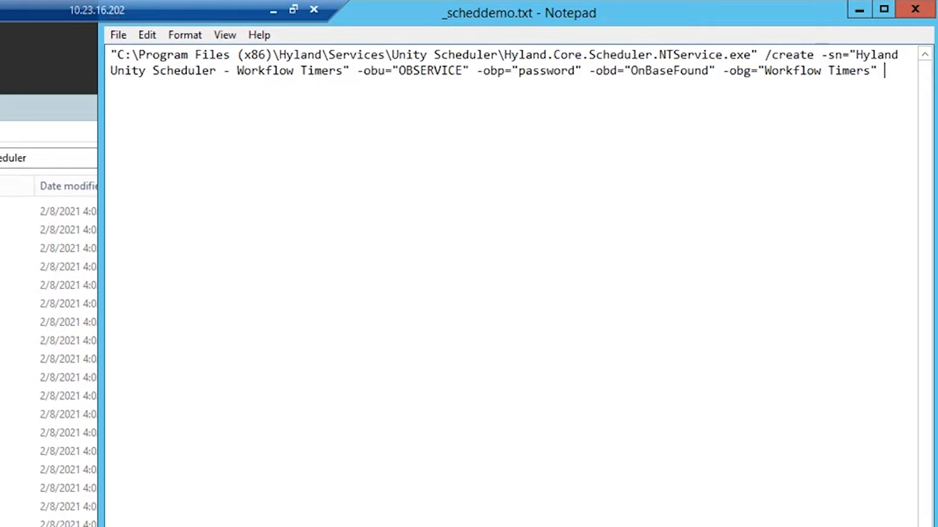
# Add the display name -dn="Hyland Unity Scheduler (Workflow Timers)".
pyautogui.write('-')
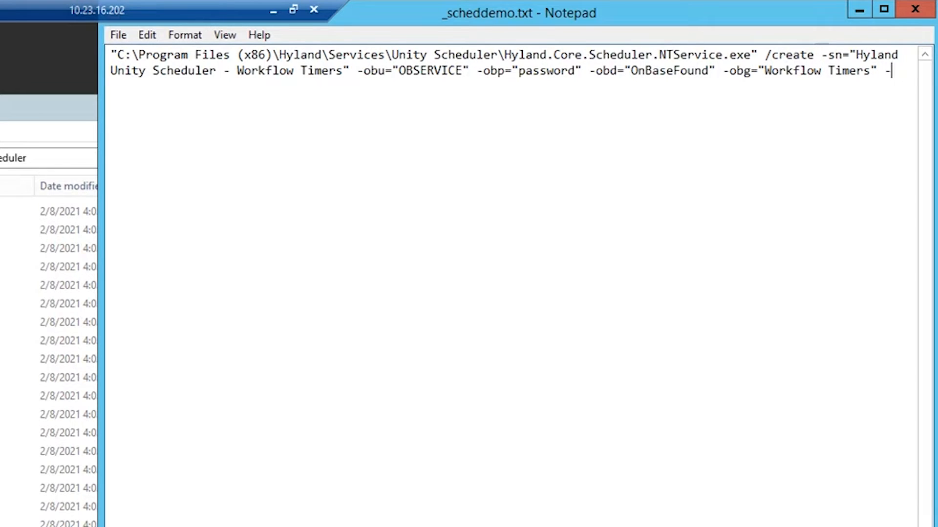
pyautogui.write('dn="')
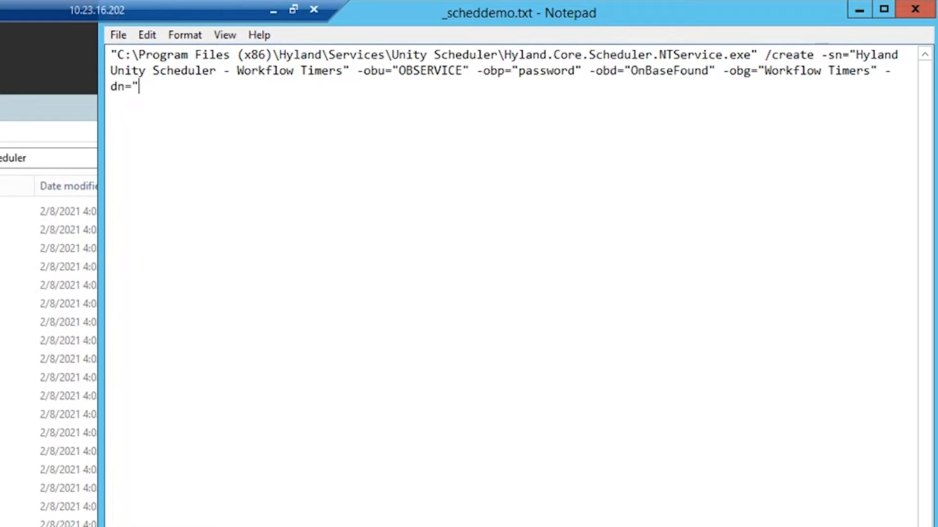
pyautogui.write('Hyland U')
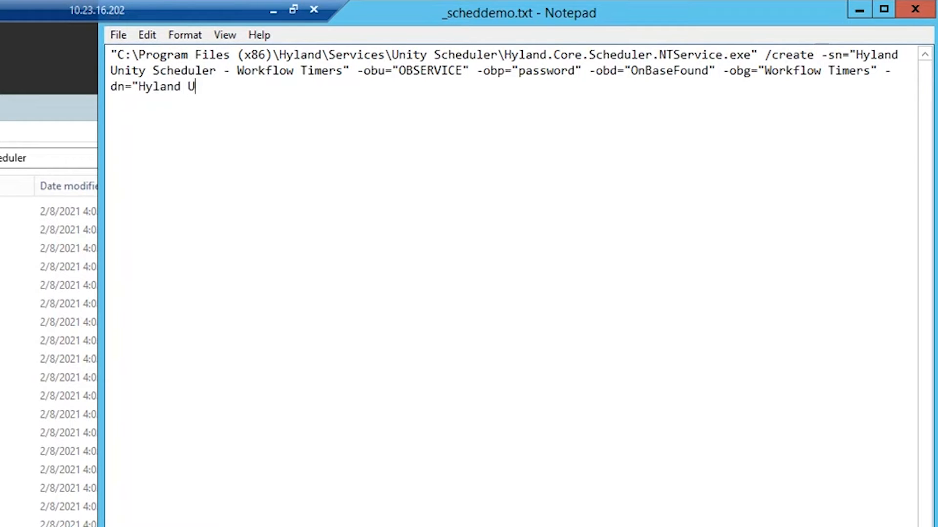
pyautogui.write('nity Sc')
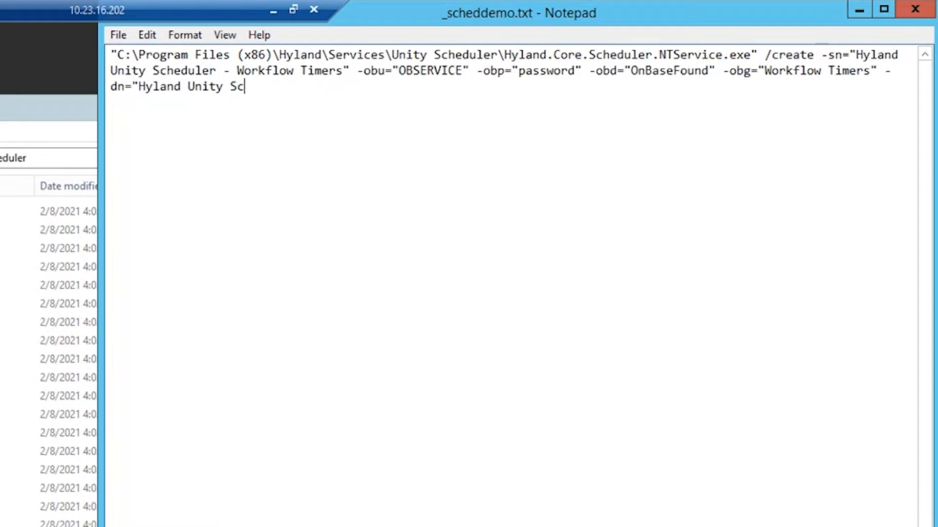
pyautogui.write('h')
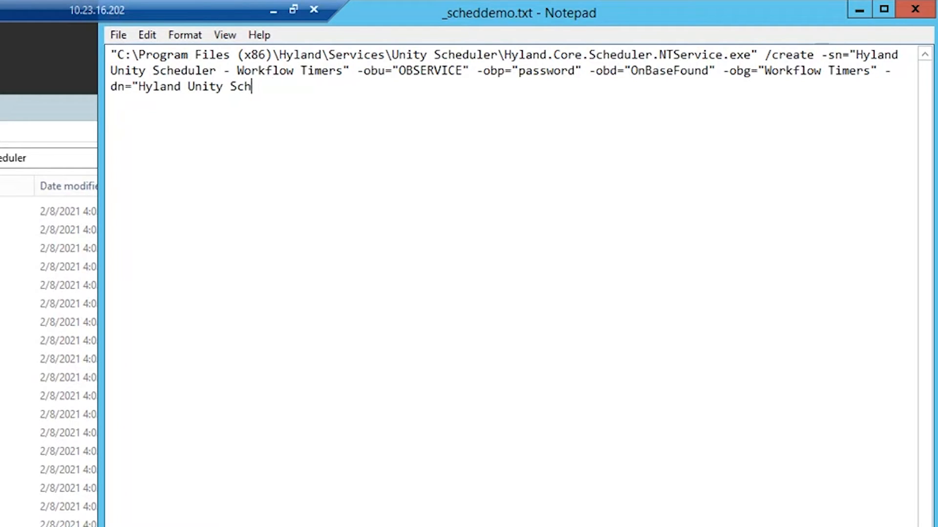
pyautogui.write('eduler (Workf')
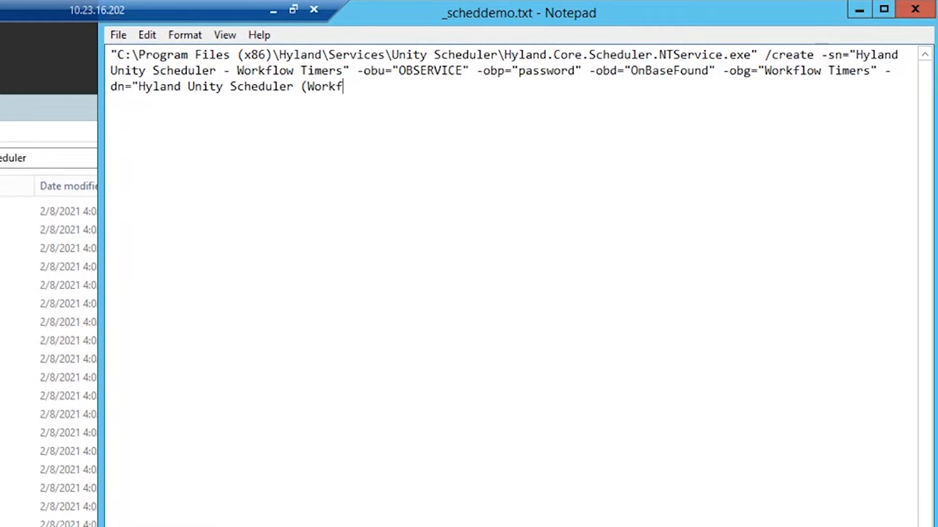
pyautogui.write('low Timers)')
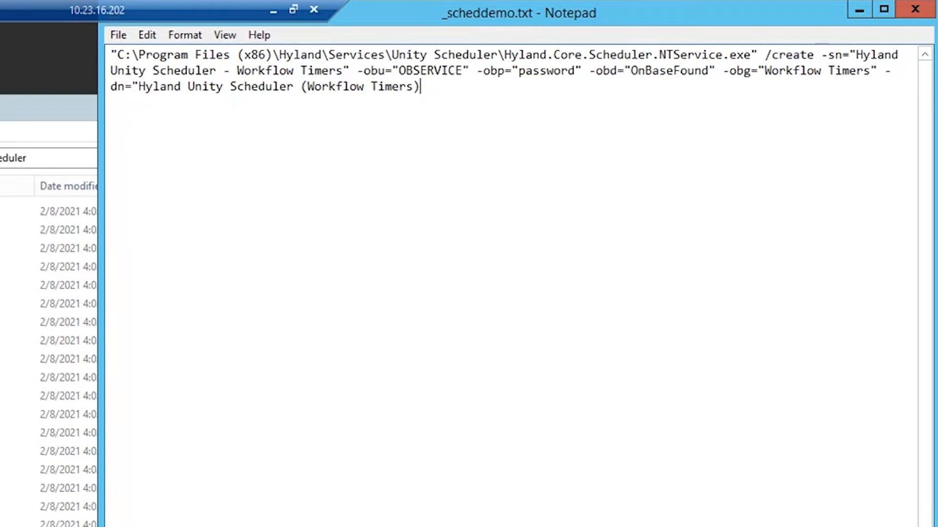
pyautogui.write('"')
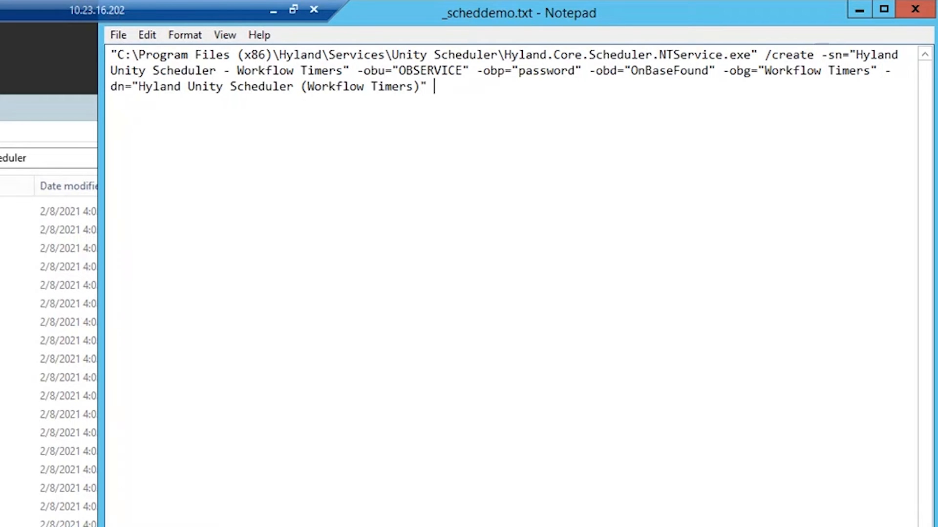
# Add -desc="Hyland Unity Scheduler Instance to run Workflow Timers Task Group".
pyautogui.write('-')
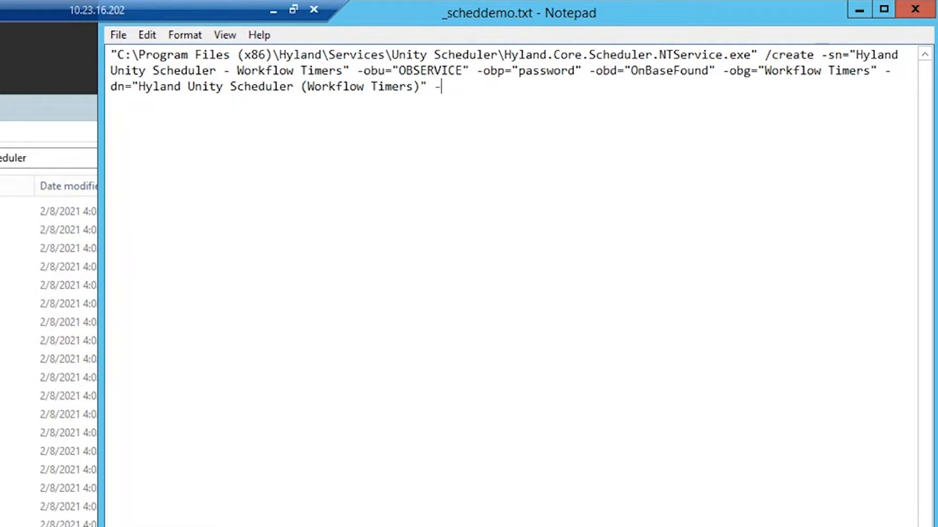
pyautogui.write('desc="')
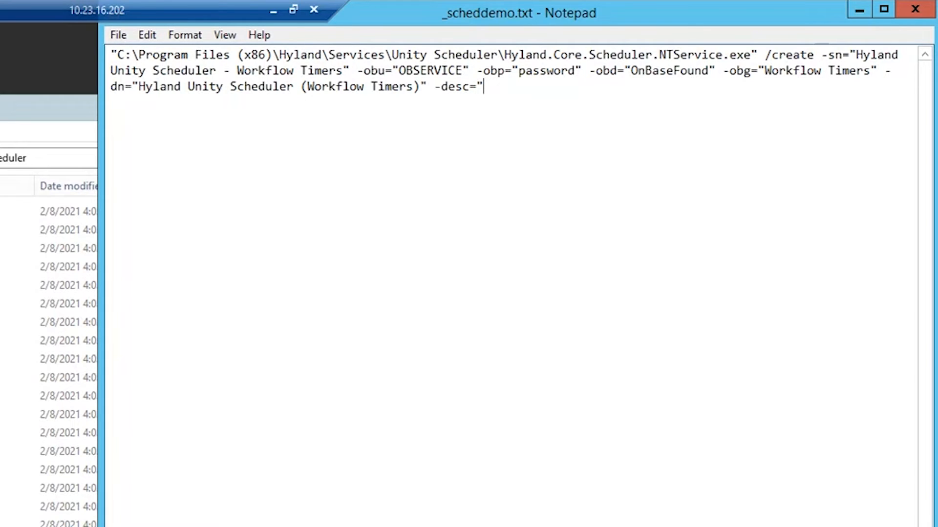
pyautogui.write('Hyland')
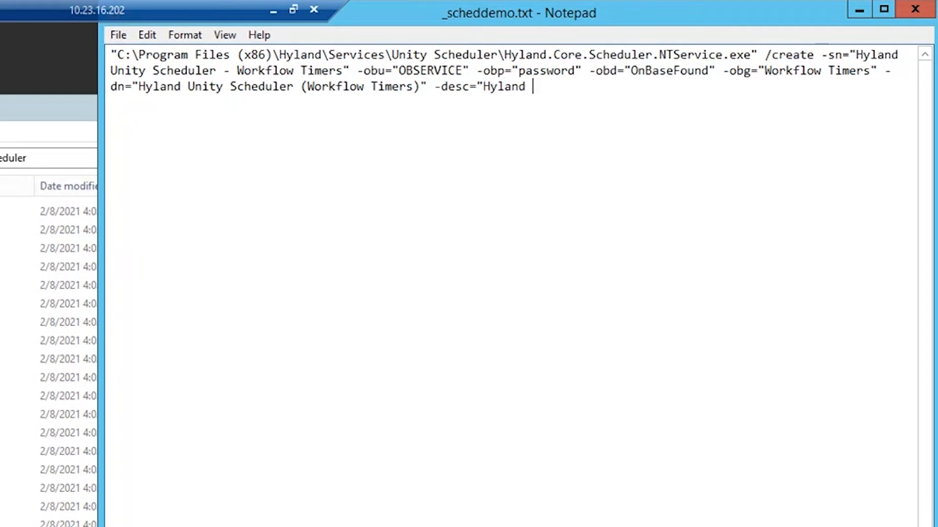
pyautogui.write('Unity Schduler Ins')
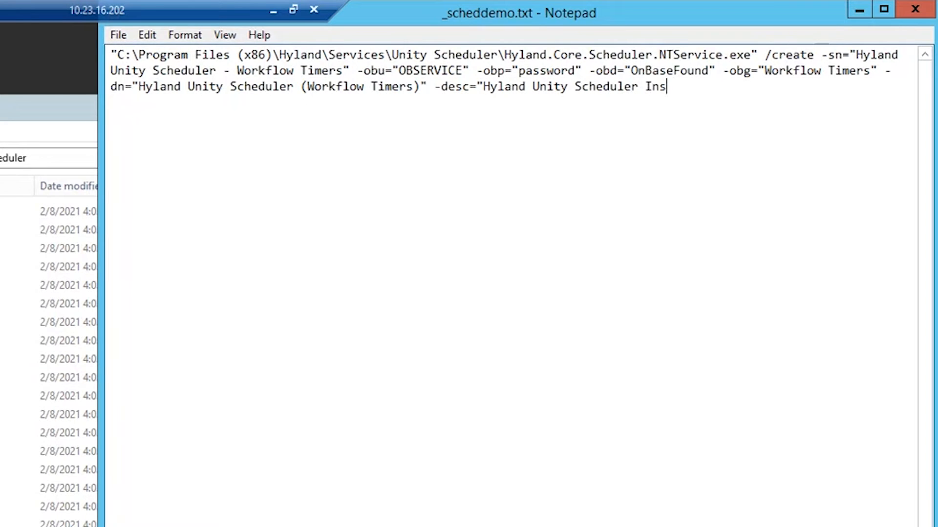
pyautogui.write('tan')
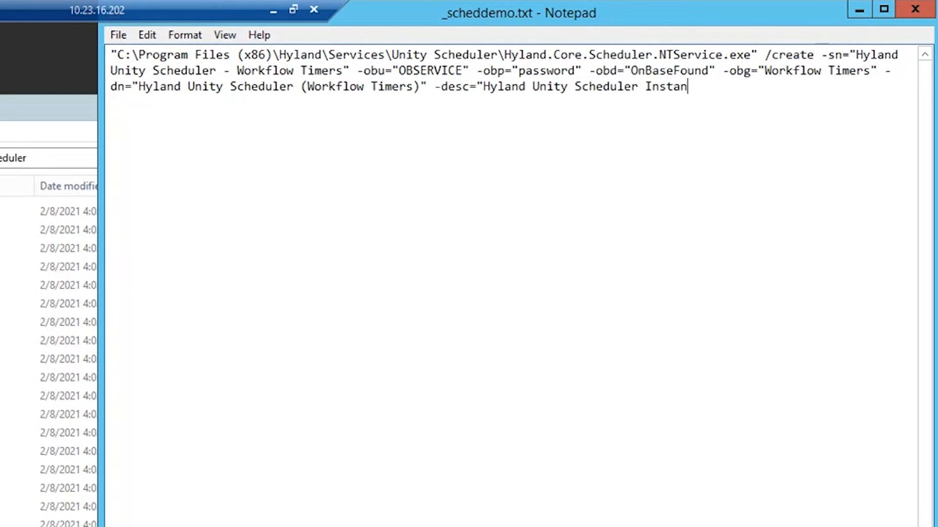
pyautogui.write('ce to run Workflow Timers Task')
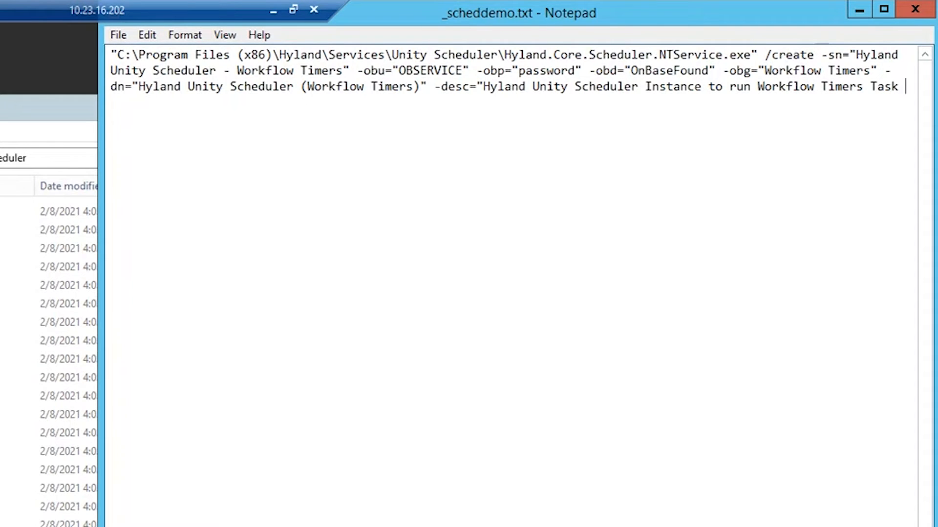
pyautogui.write('Group"')
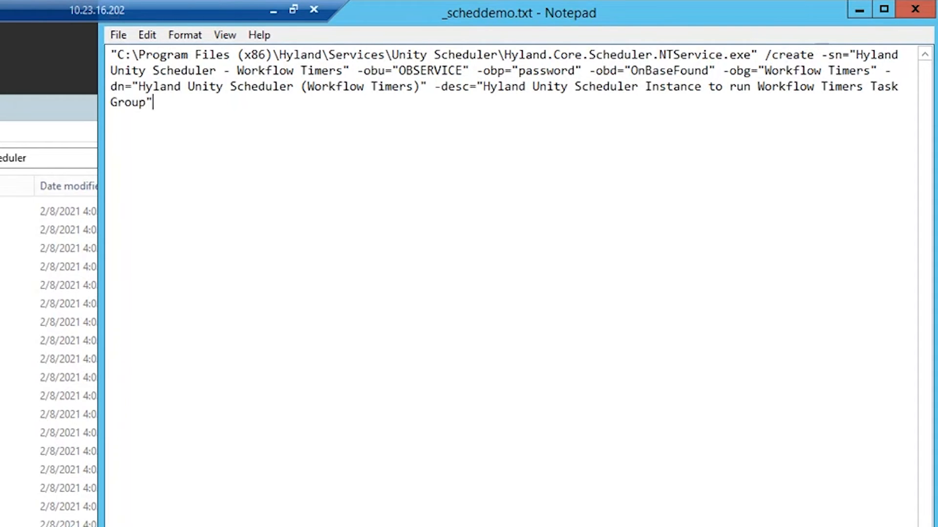
# On new lines below the command, note -u="domain\account" and -p="password".
pyautogui.press('Enter')
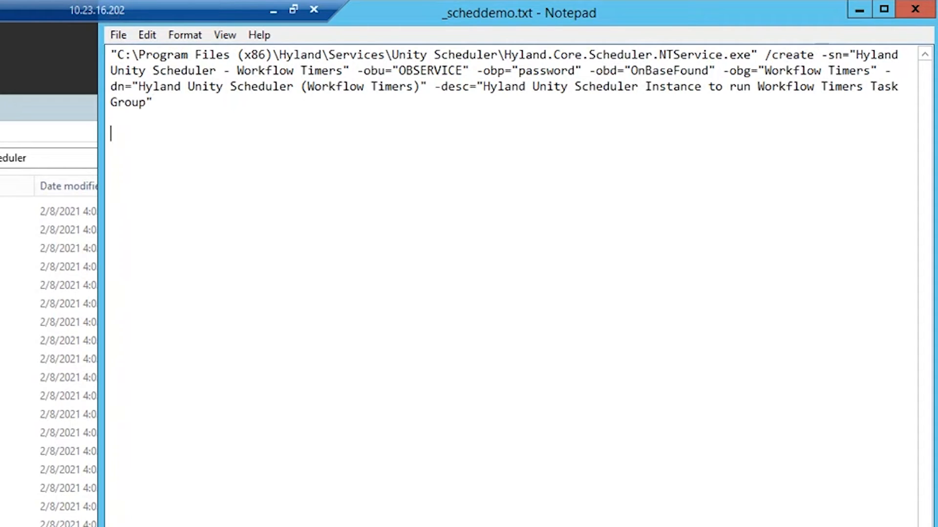
pyautogui.write('-')
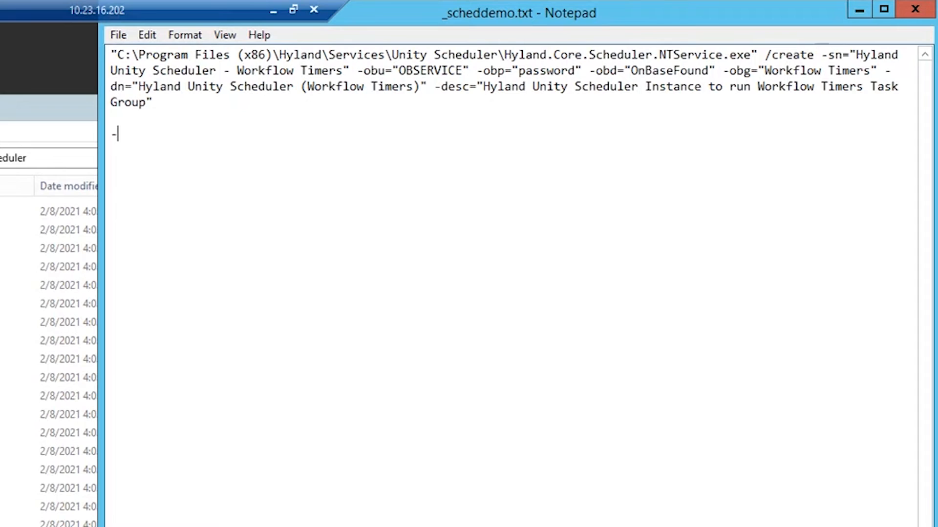
pyautogui.write('u')
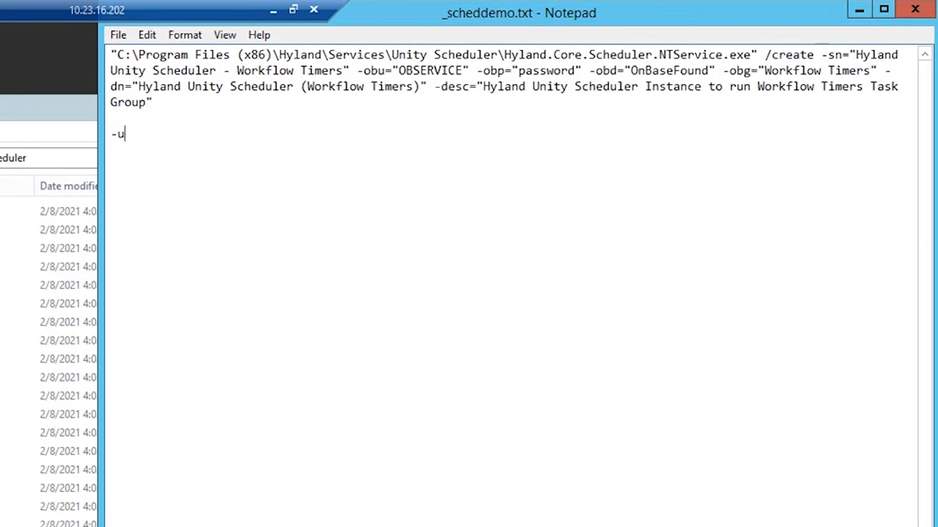
pyautogui.write('="')
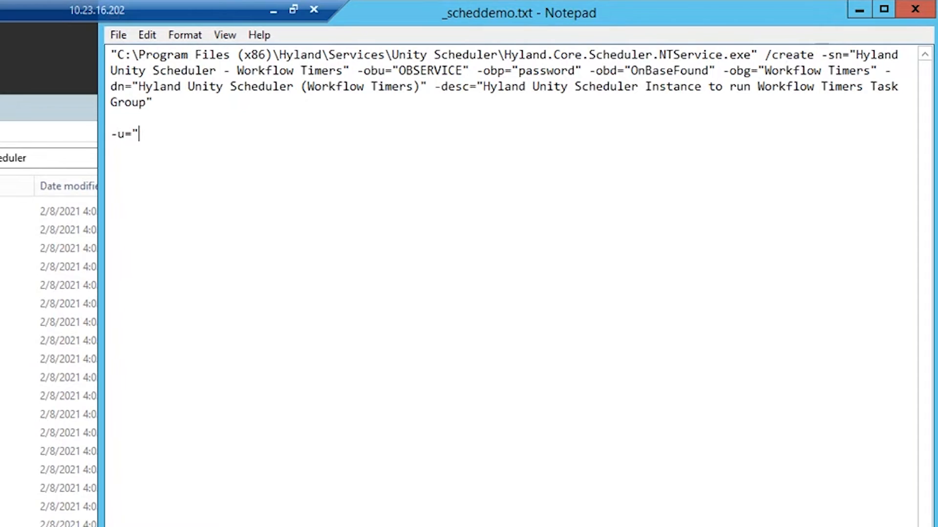
pyautogui.write('d')
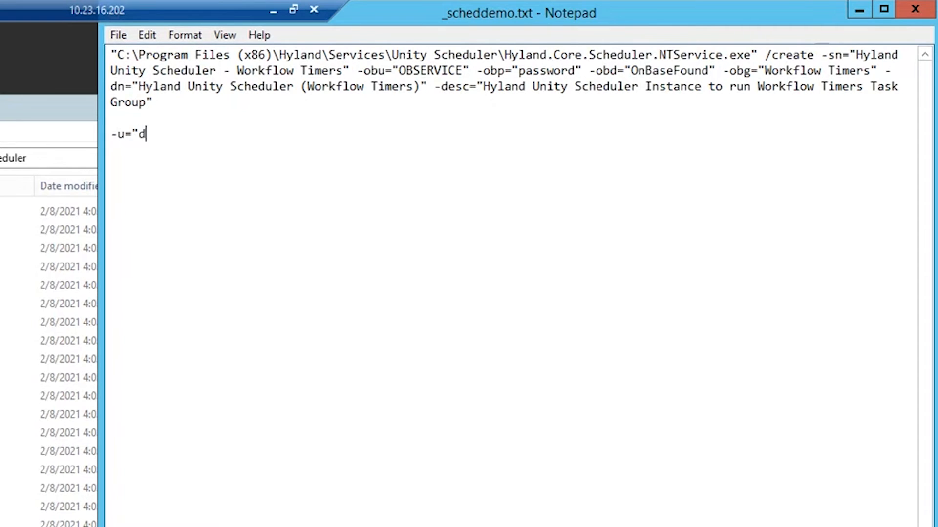
pyautogui.write('omain\\ac')
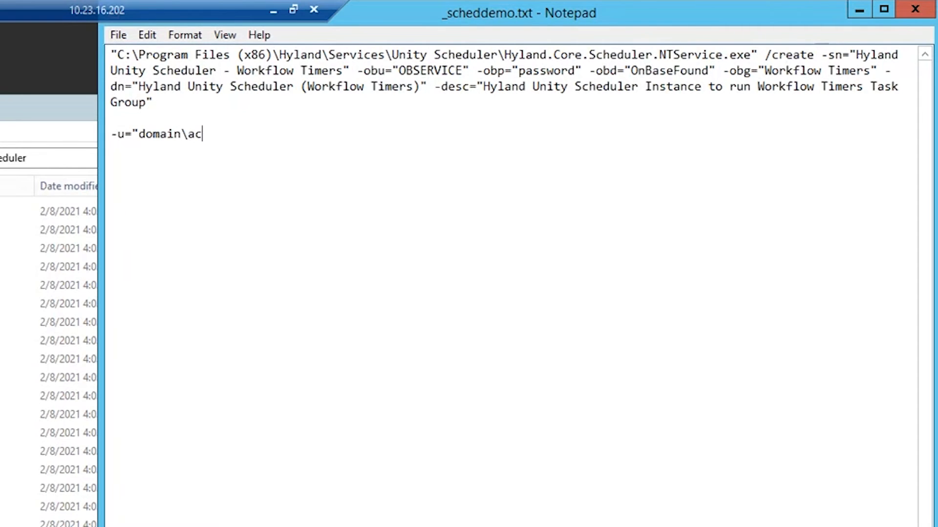
pyautogui.write('count"')
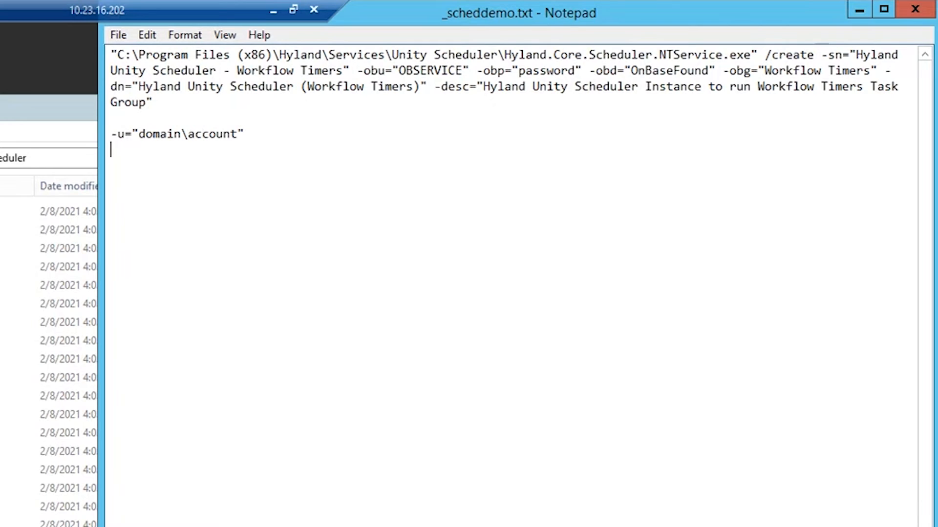
pyautogui.write('-p')
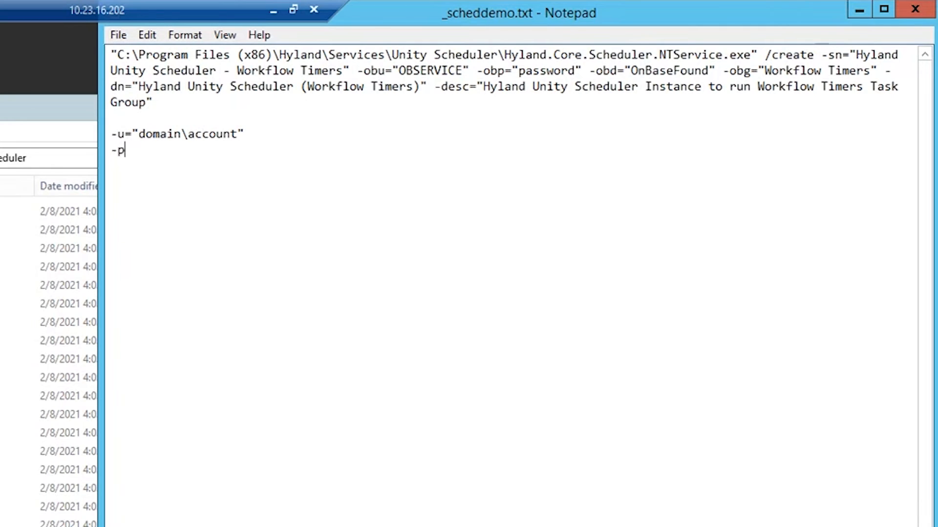
pyautogui.write('="')
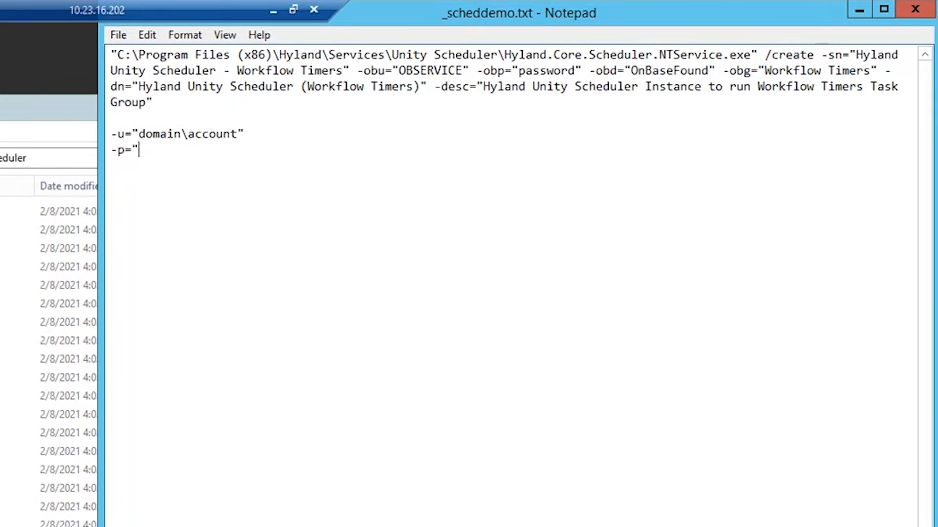
pyautogui.write('password')
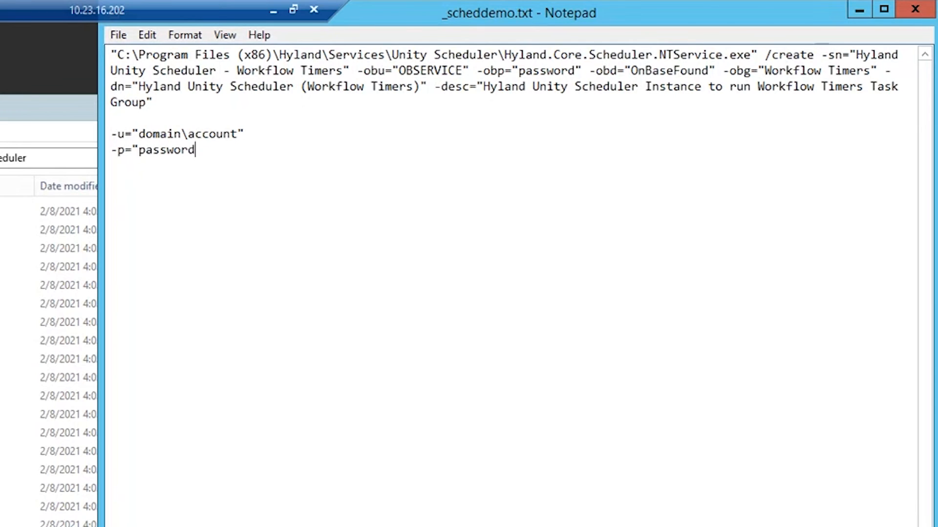
pyautogui.write('"')
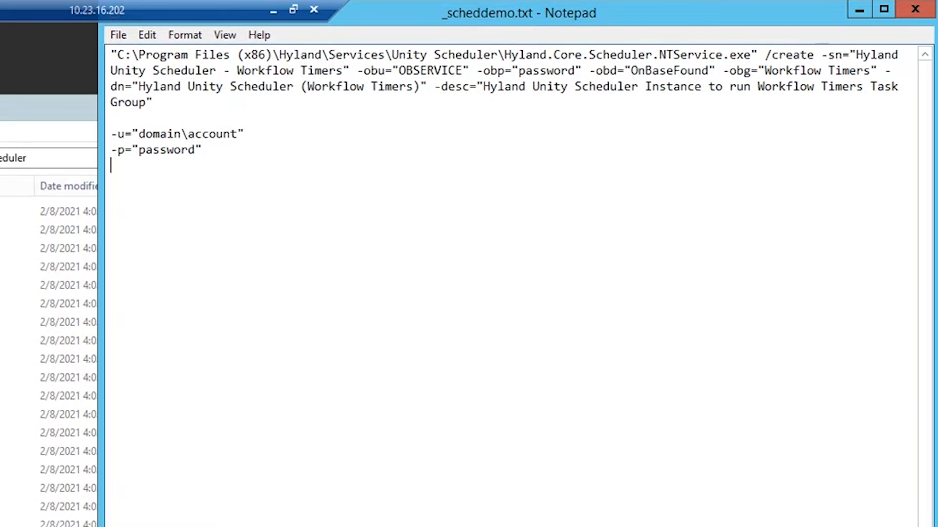
# Note the -st= start-type option, removing a trial value to leave it blank.
pyautogui.write('-st')
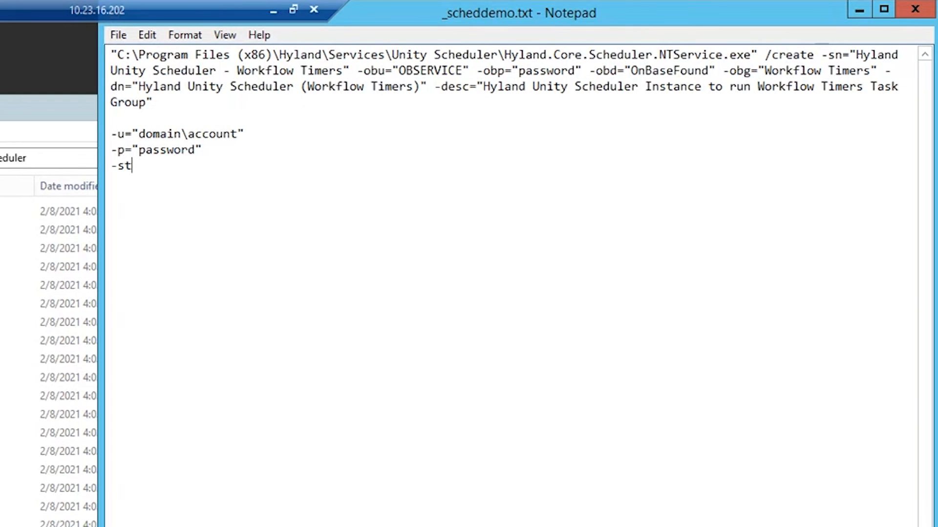
pyautogui.write('="a"')
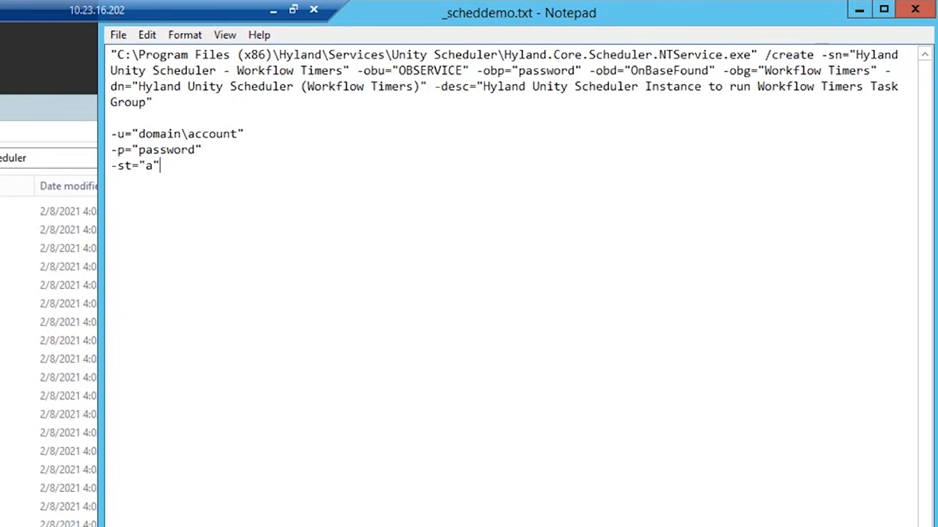
pyautogui.write('d')
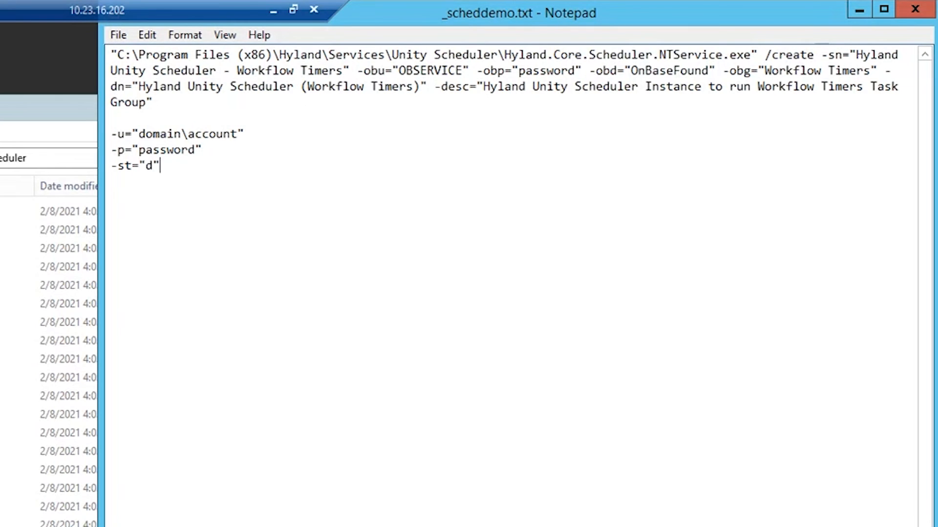
pyautogui.write('m')
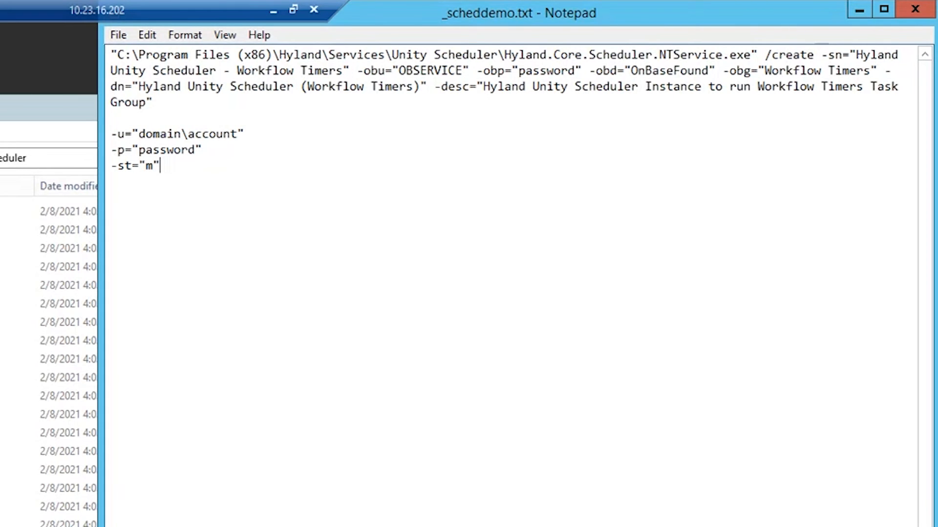
pyautogui.press('BackSpace')
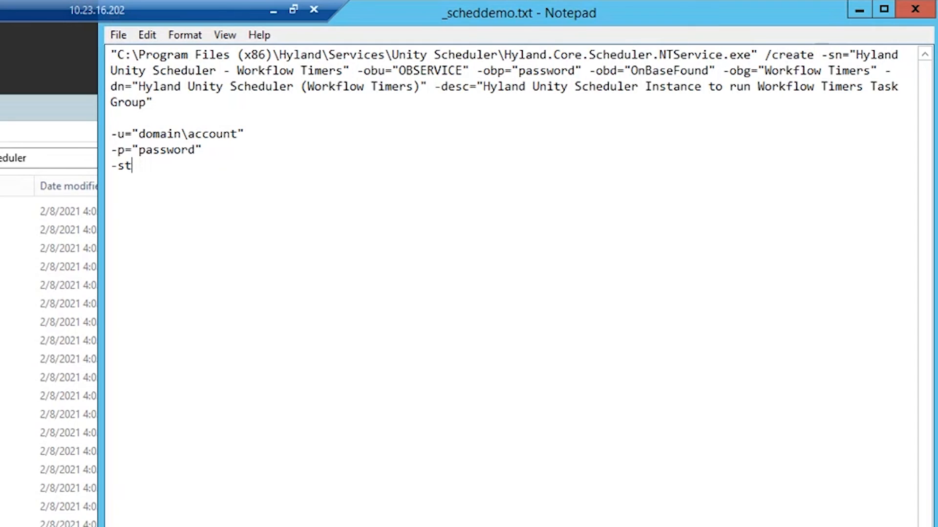
pyautogui.write('=')
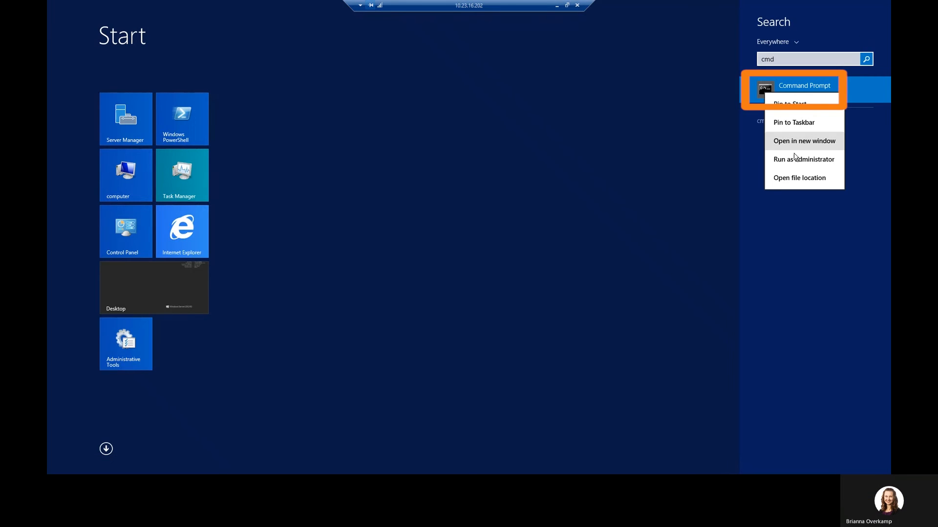
# Launch Command Prompt as administrator and approve the User Account Control prompt.
pyautogui.click(803, 159)
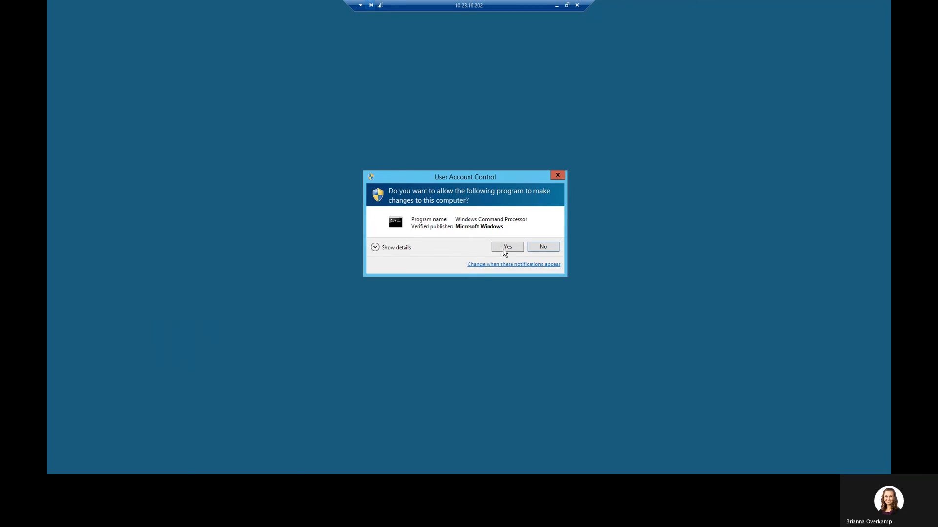
pyautogui.click(507, 246)
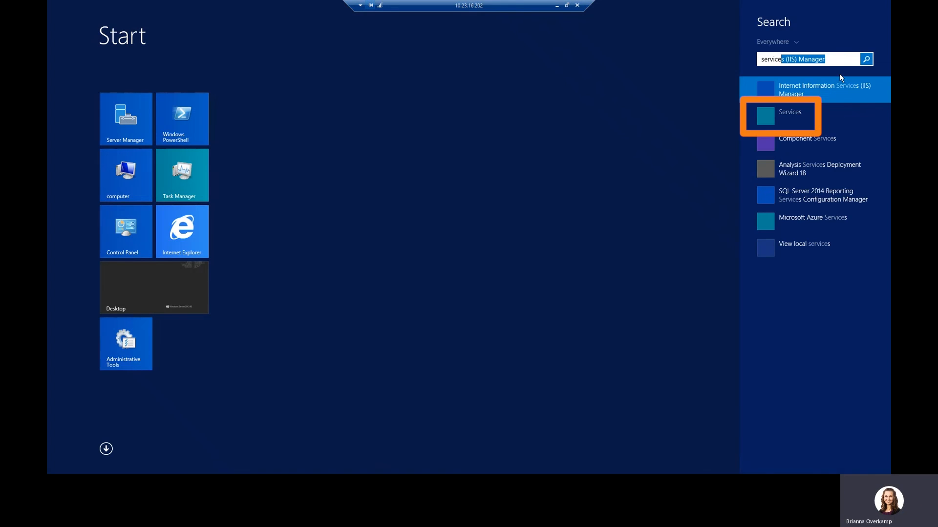
# Open the Services console from Start search to show the new scheduler service.
pyautogui.click(789, 112)
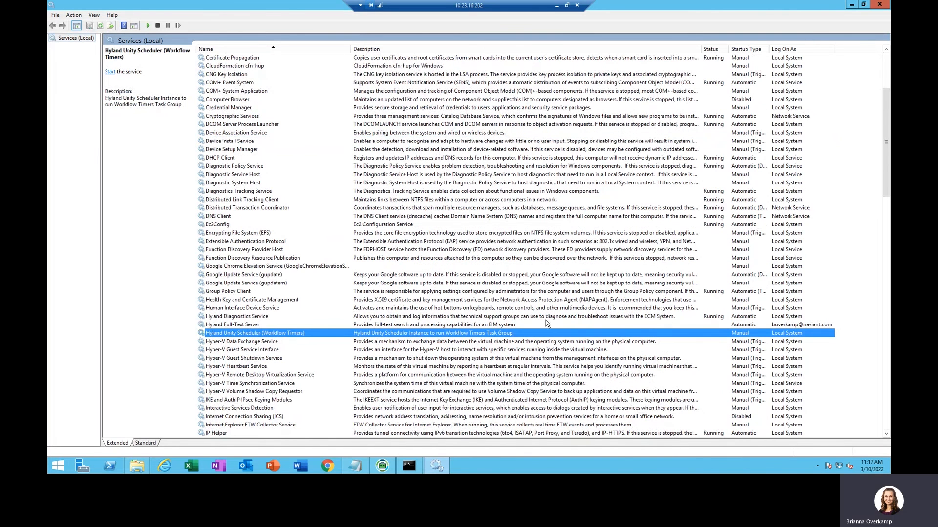
pyautogui.moveTo(541, 362)
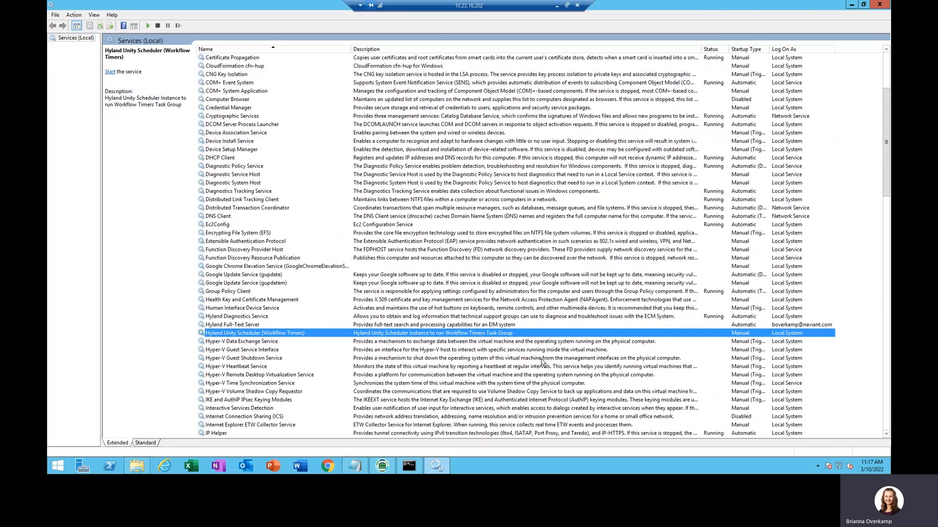